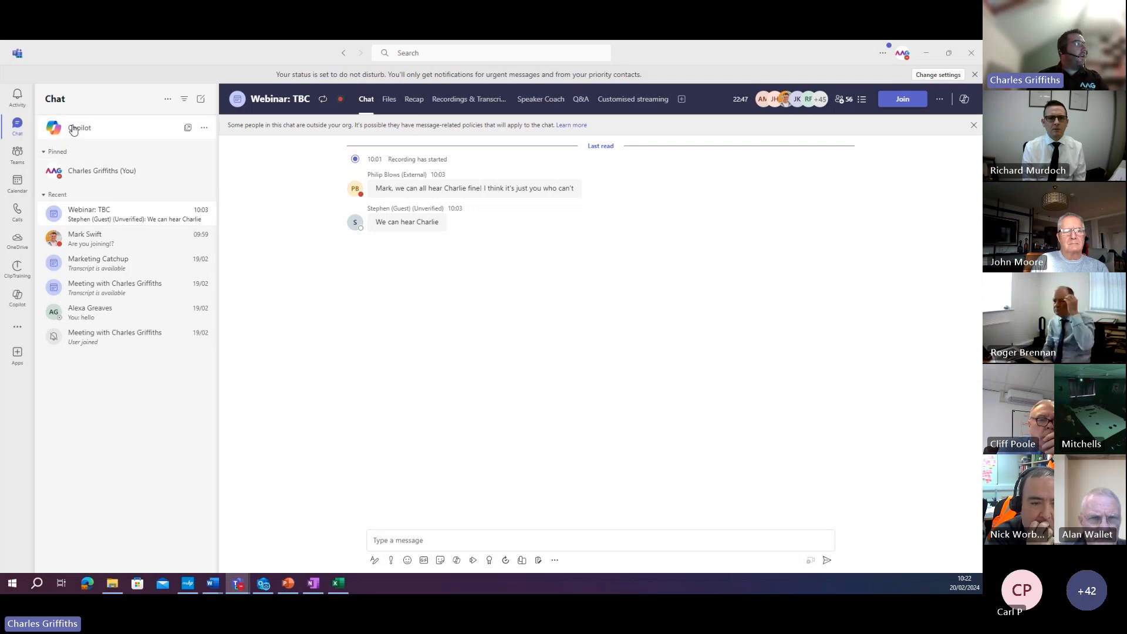
Switch to the Copilot chat at the top of the Chat list.
click(79, 127)
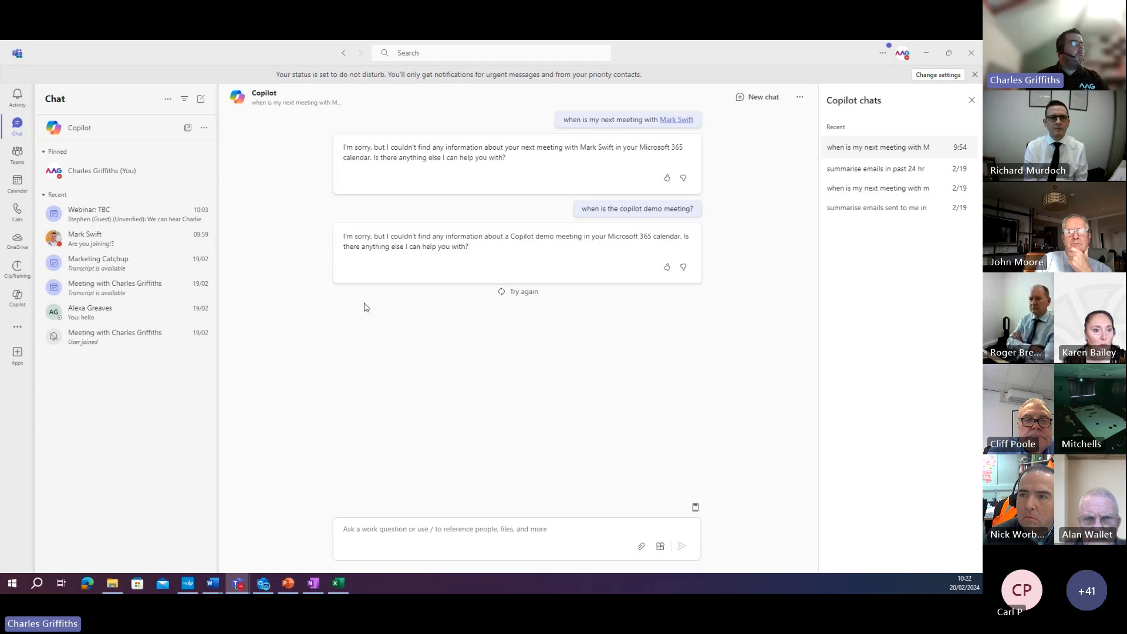
Ask Copilot to 'summarize emails sent to me in the past 24 hrs'.
click(503, 528)
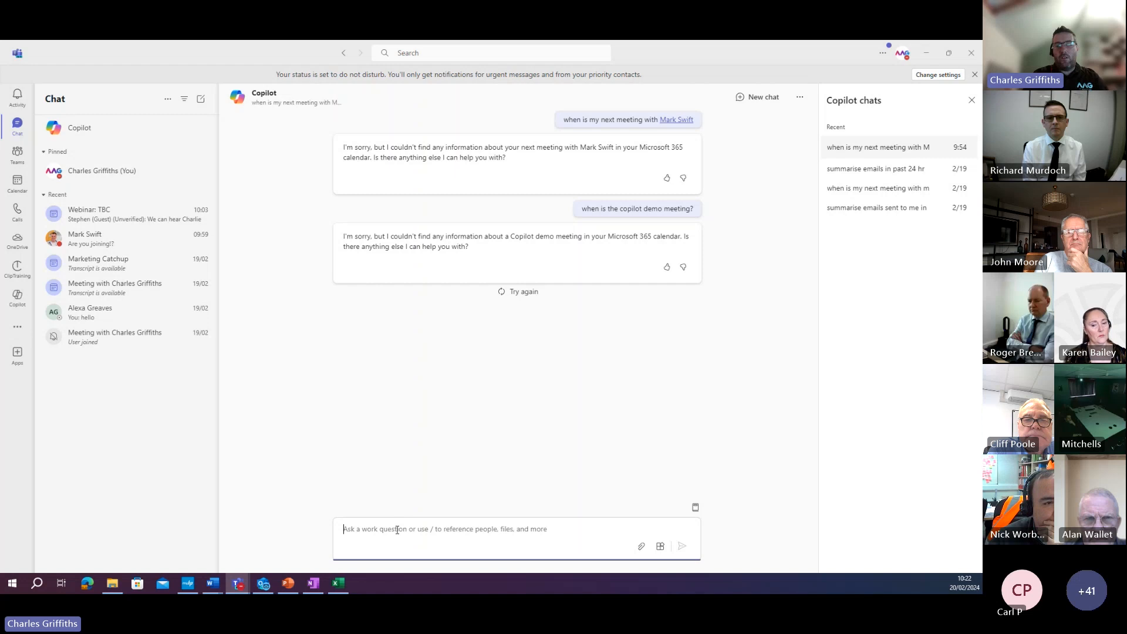
text(summariz)
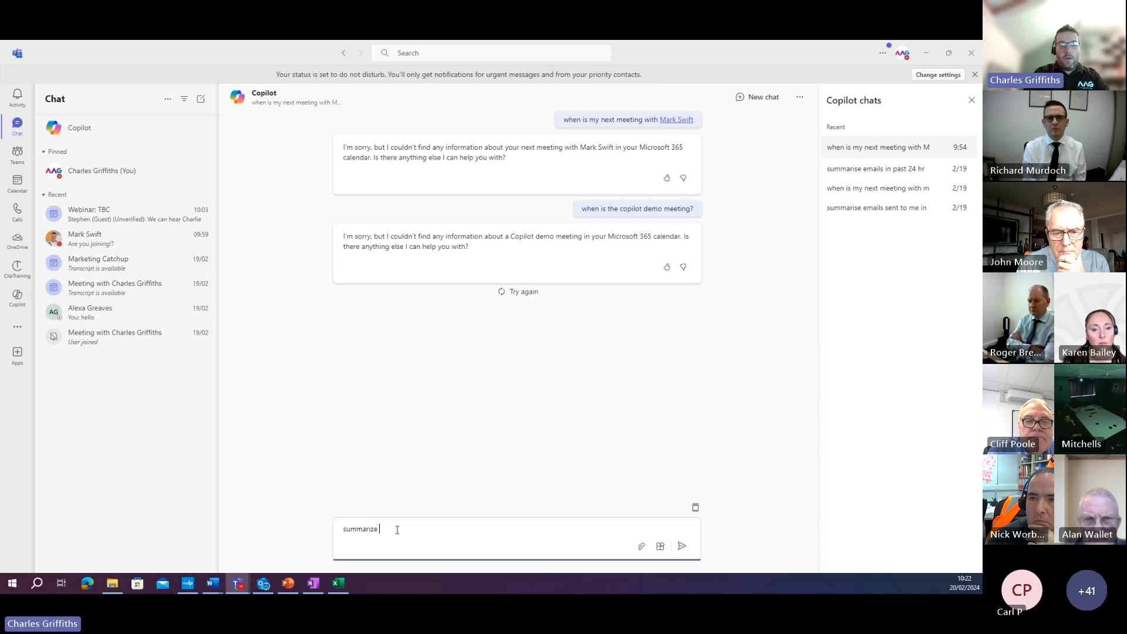
text(emails sent to me in the)
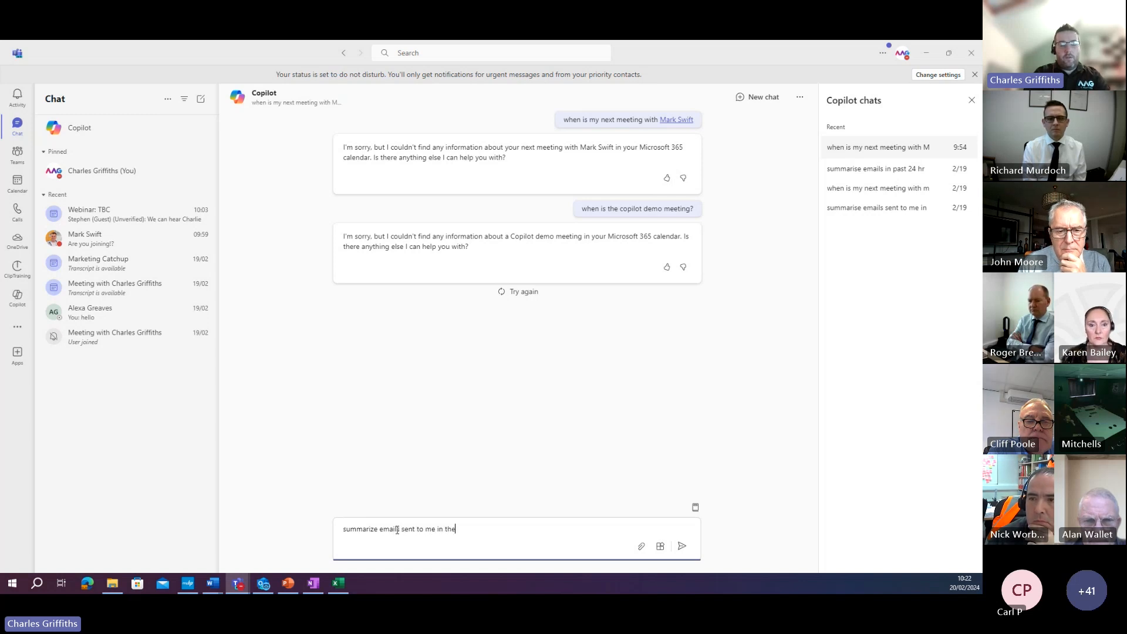
text(past 24)
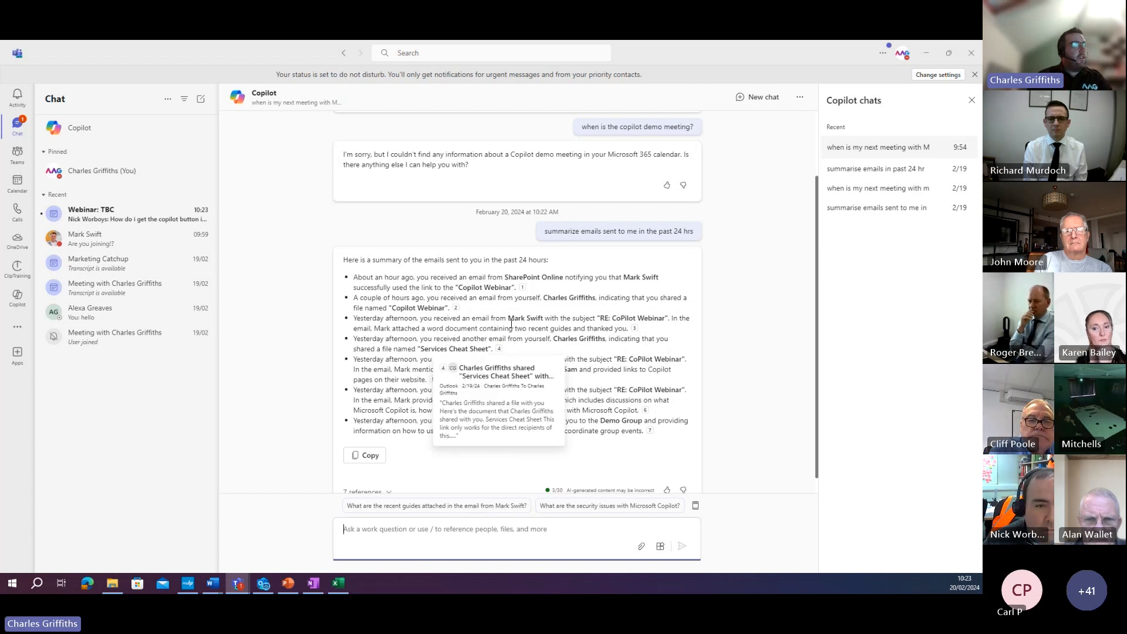
mouse_move(523, 287)
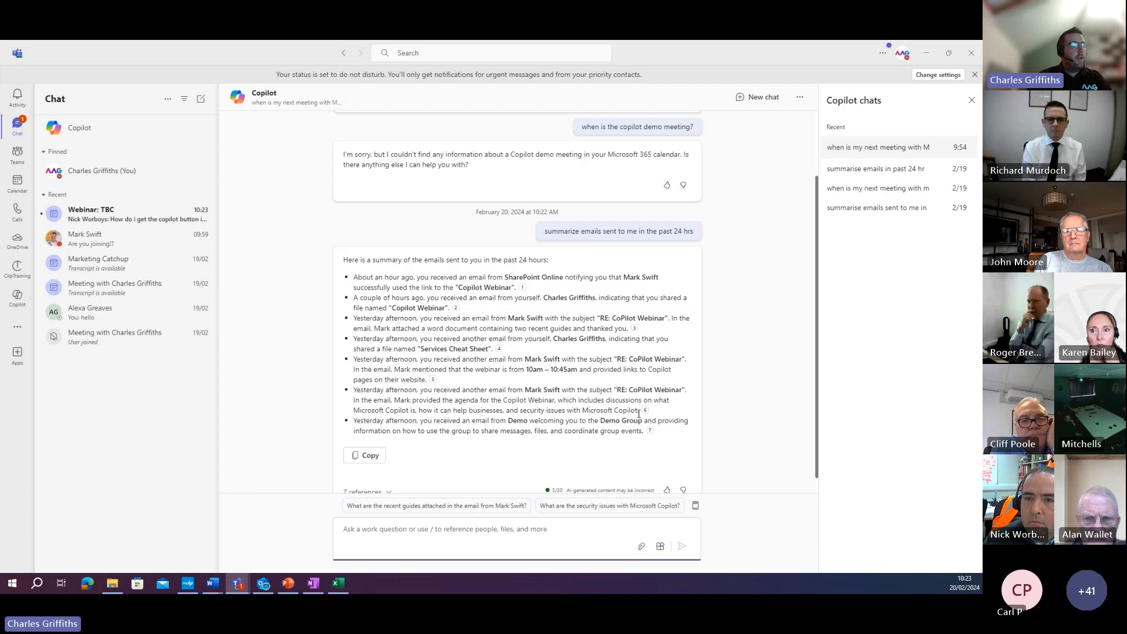
mouse_move(645, 410)
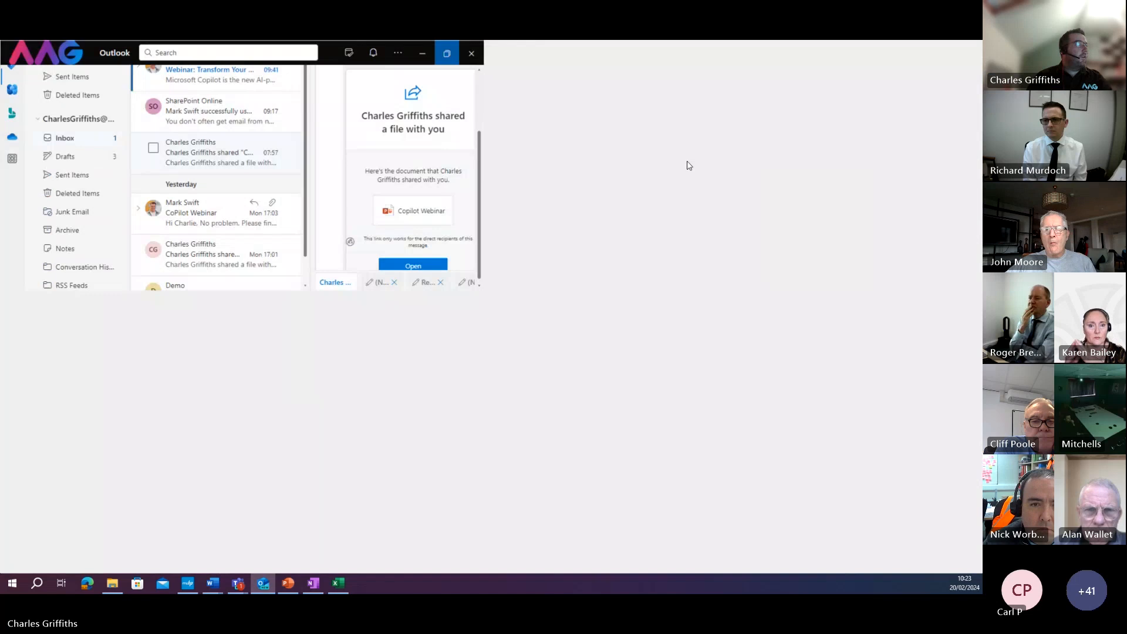
Bring Outlook forward to read the 'shared a file with you' email.
click(446, 53)
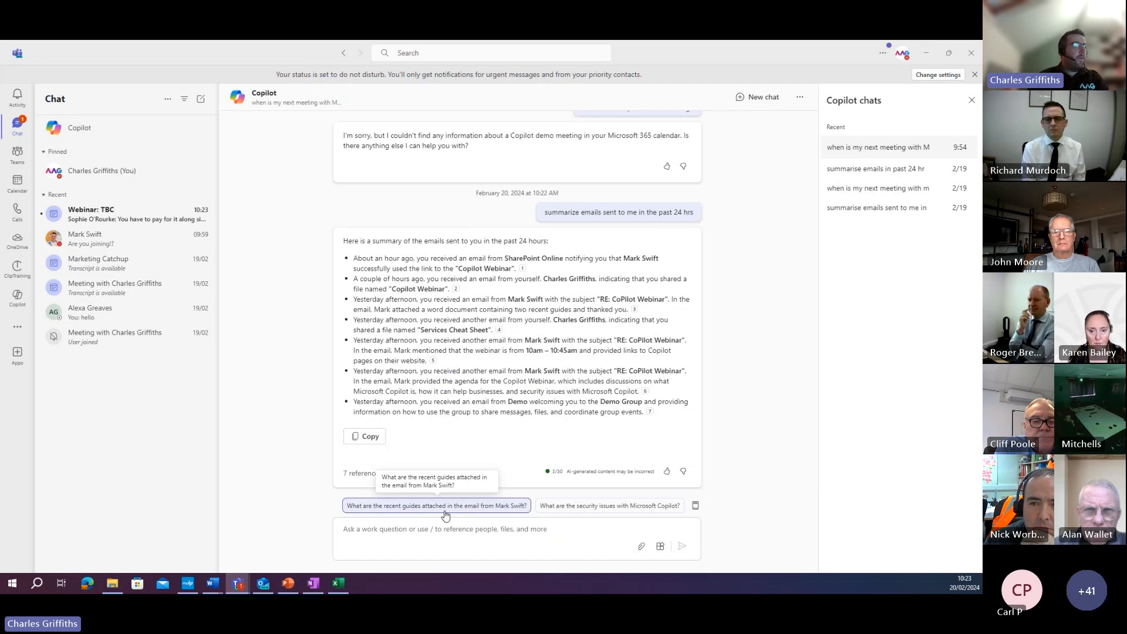
mouse_move(390, 516)
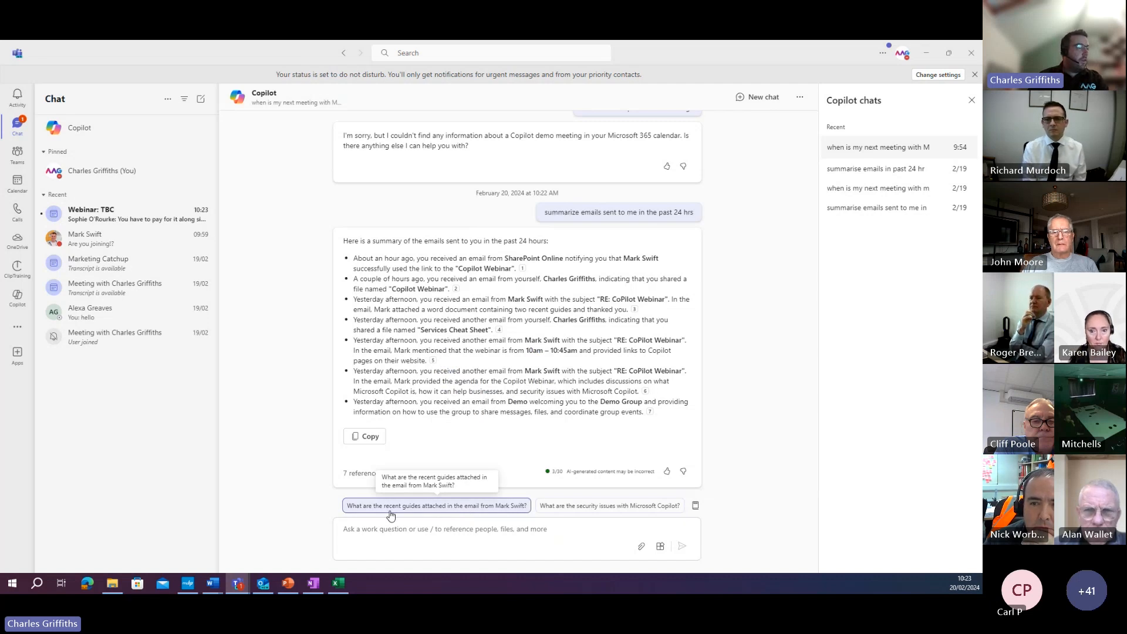
mouse_move(472, 512)
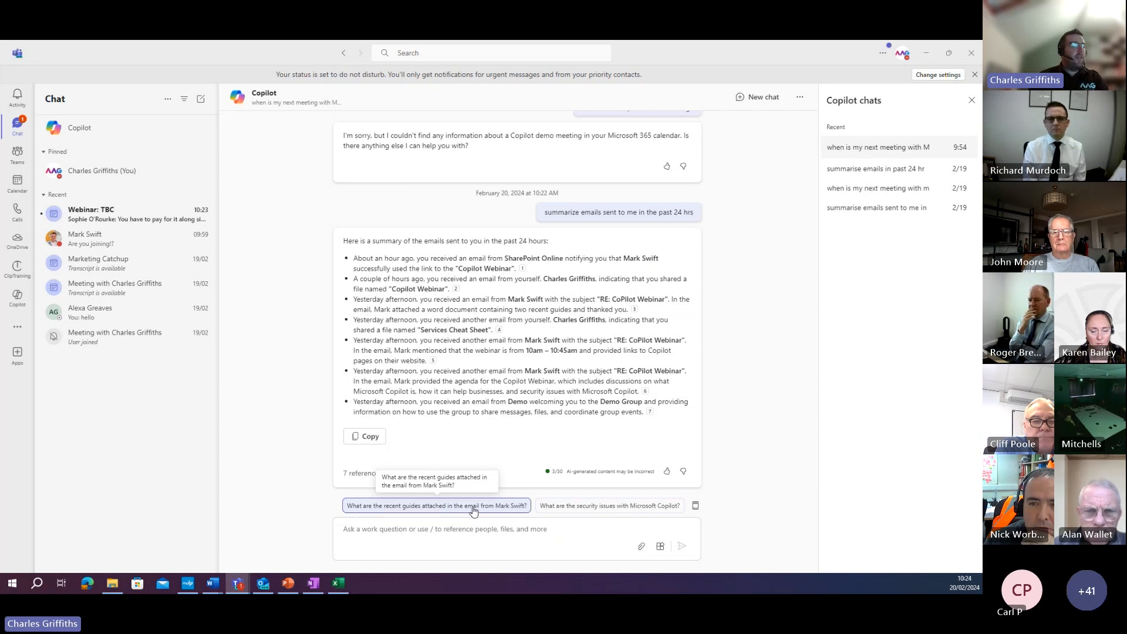
click(436, 506)
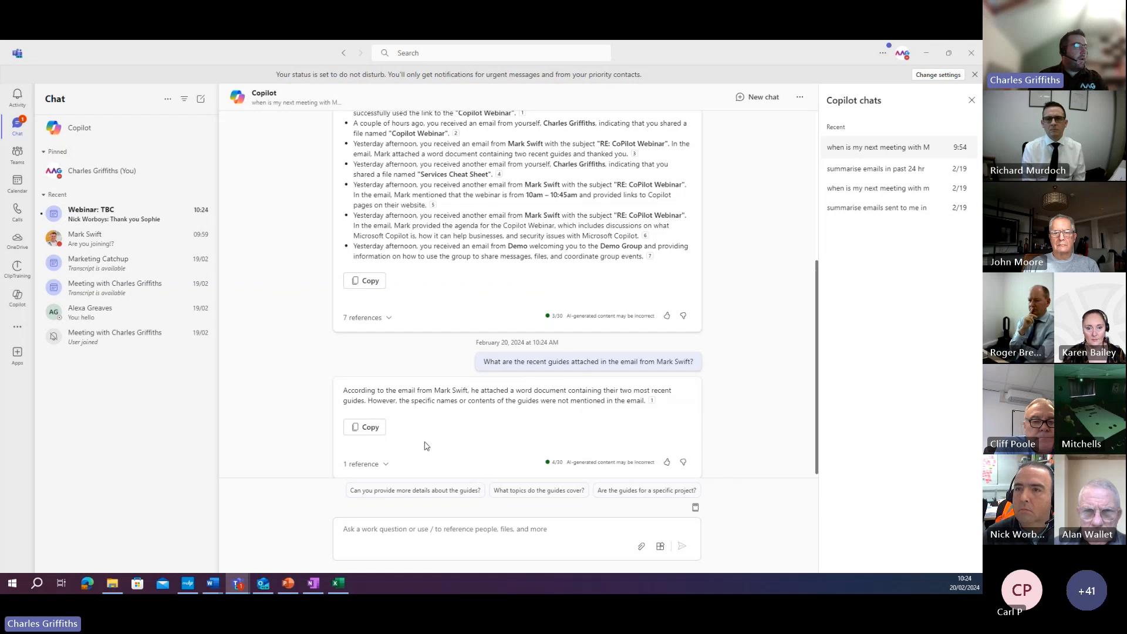
click(365, 464)
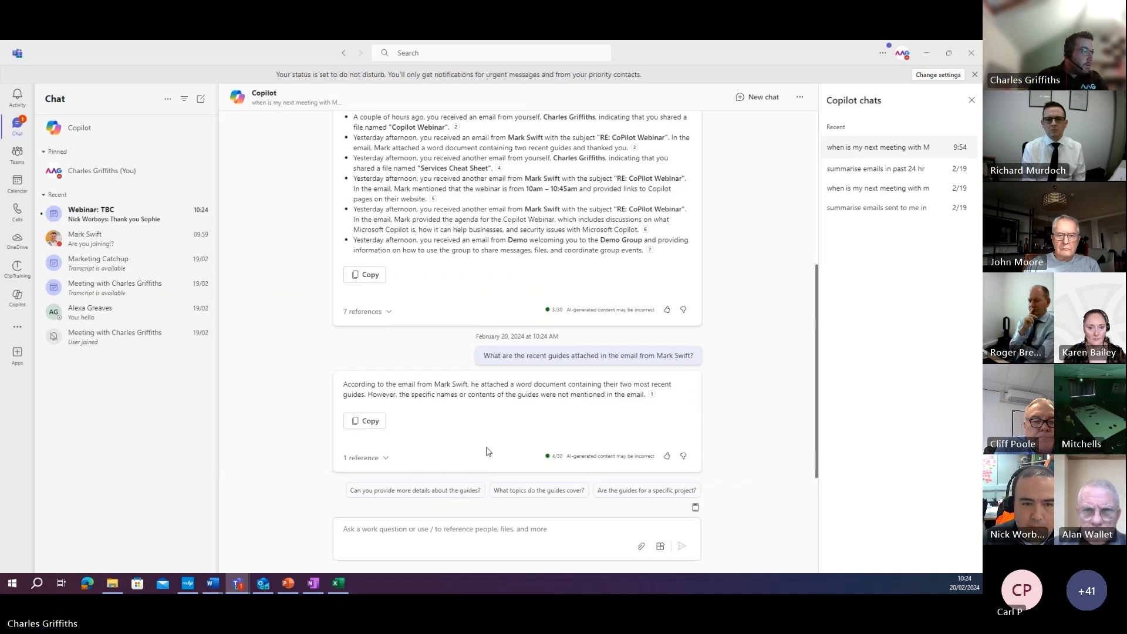
click(361, 457)
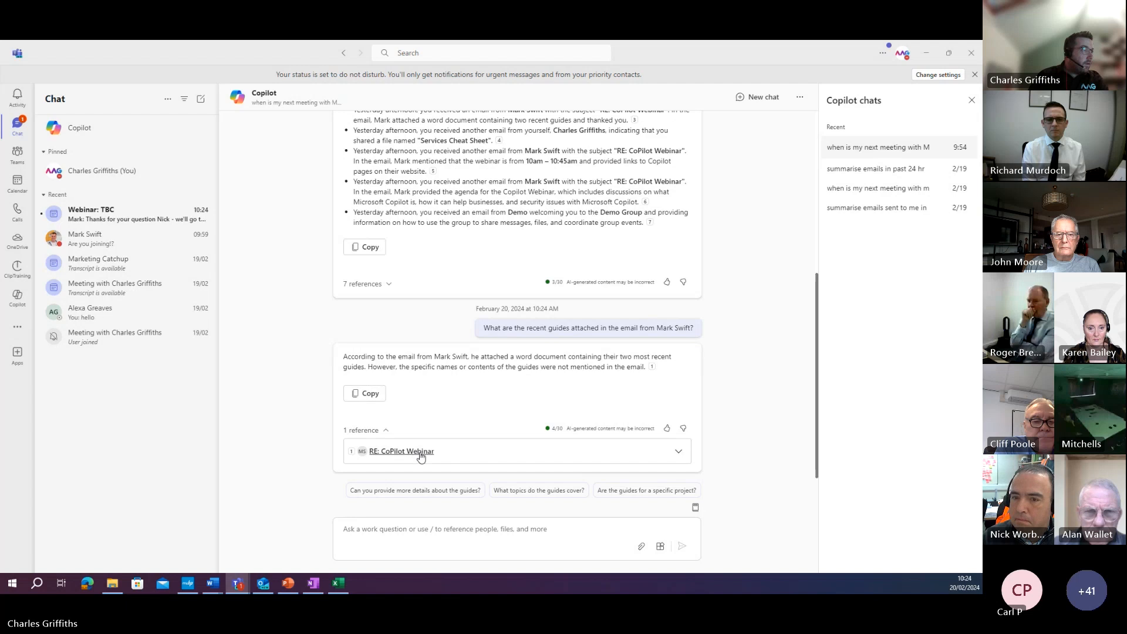
click(401, 451)
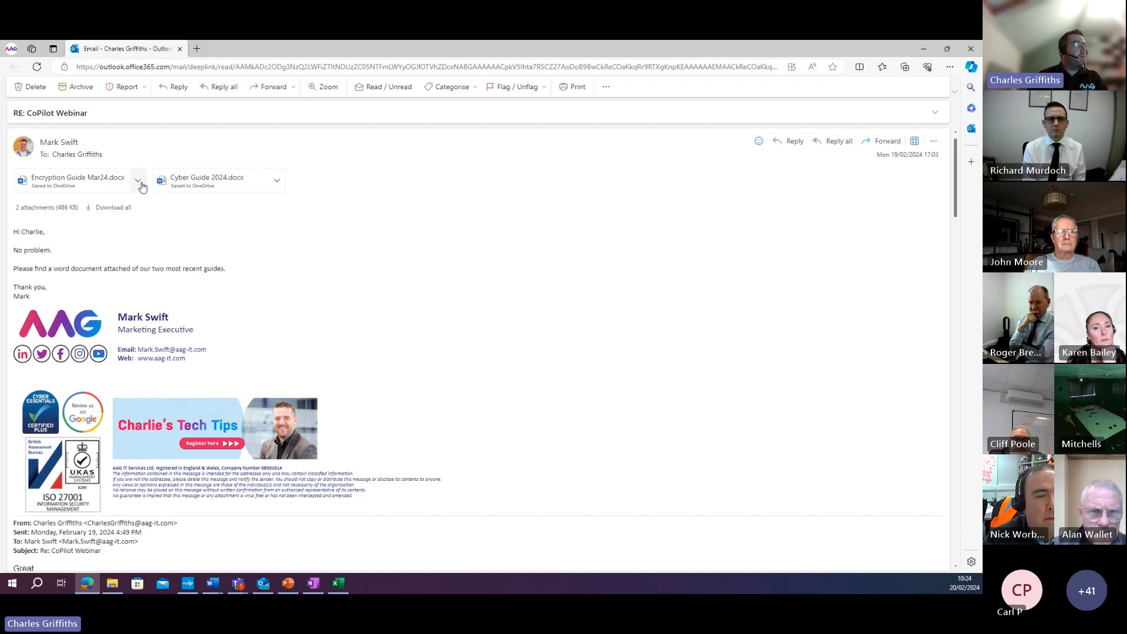
mouse_move(133, 187)
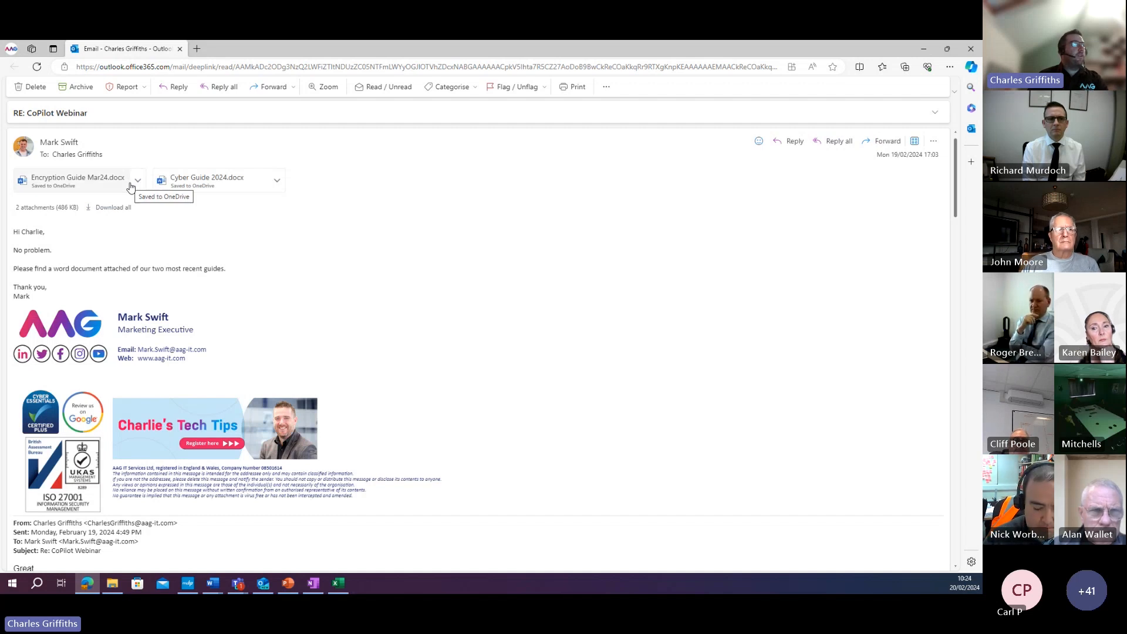
mouse_move(372, 159)
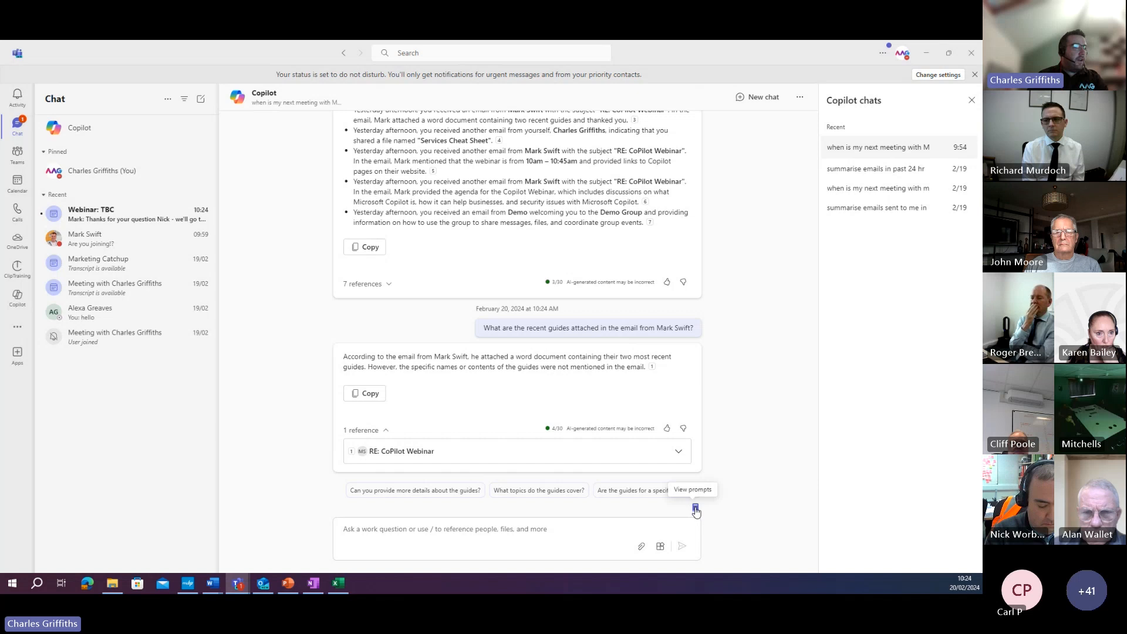
click(695, 507)
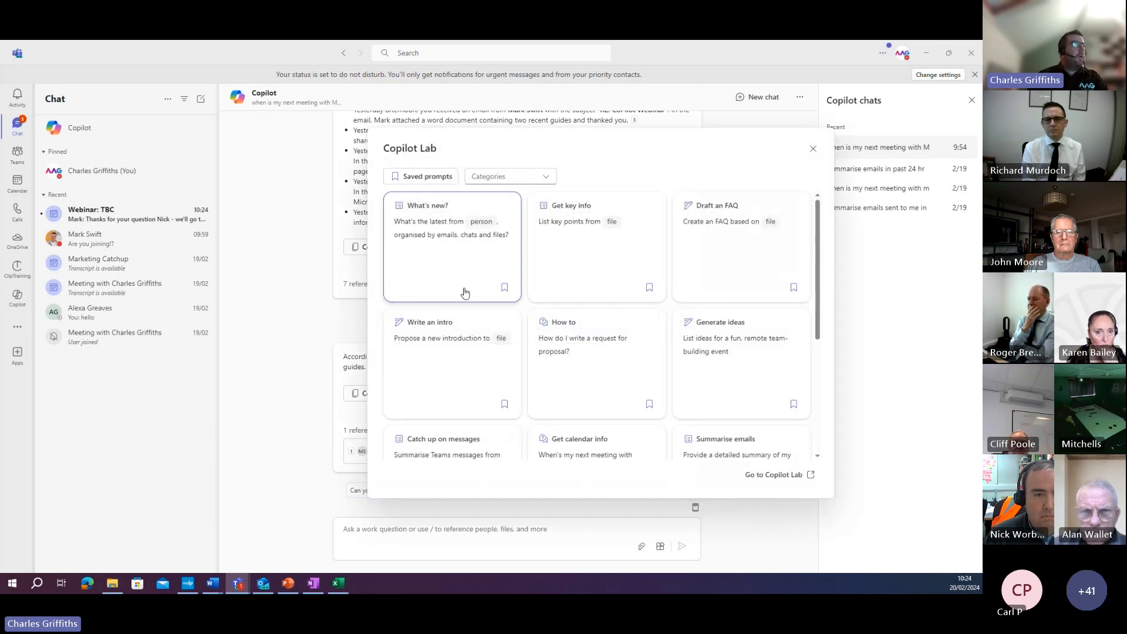
mouse_move(551, 273)
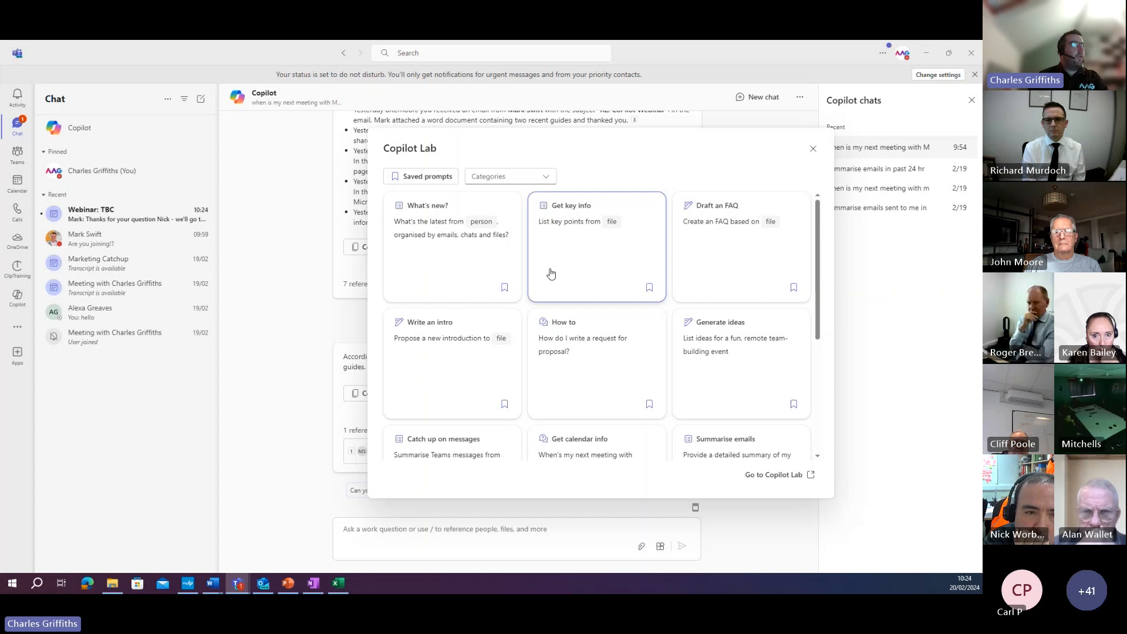
mouse_move(431, 237)
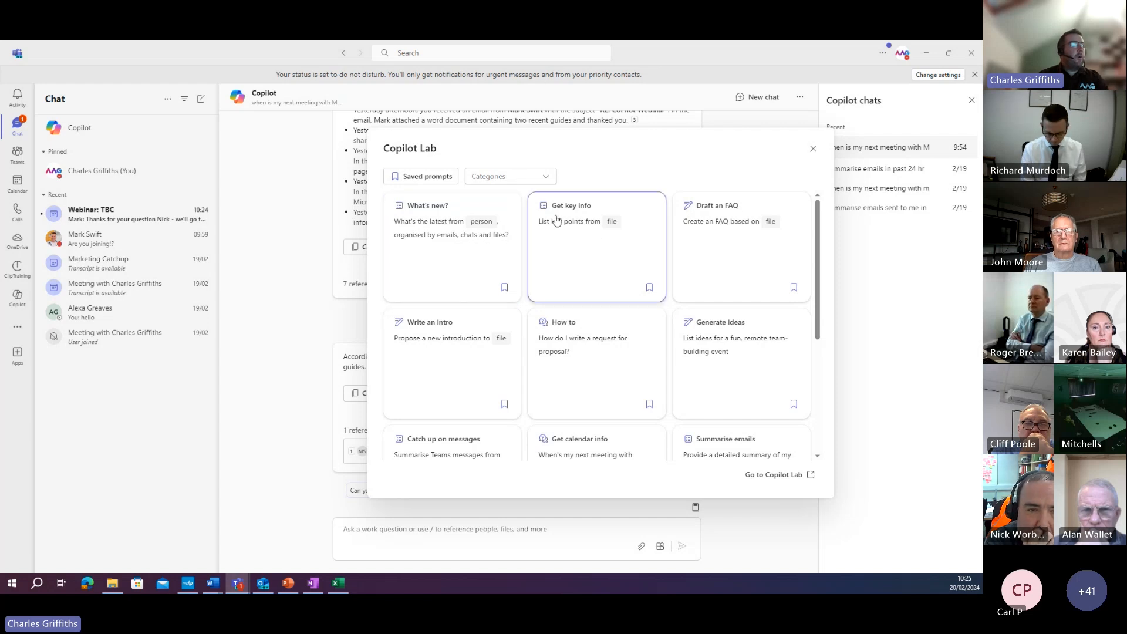
mouse_move(595, 231)
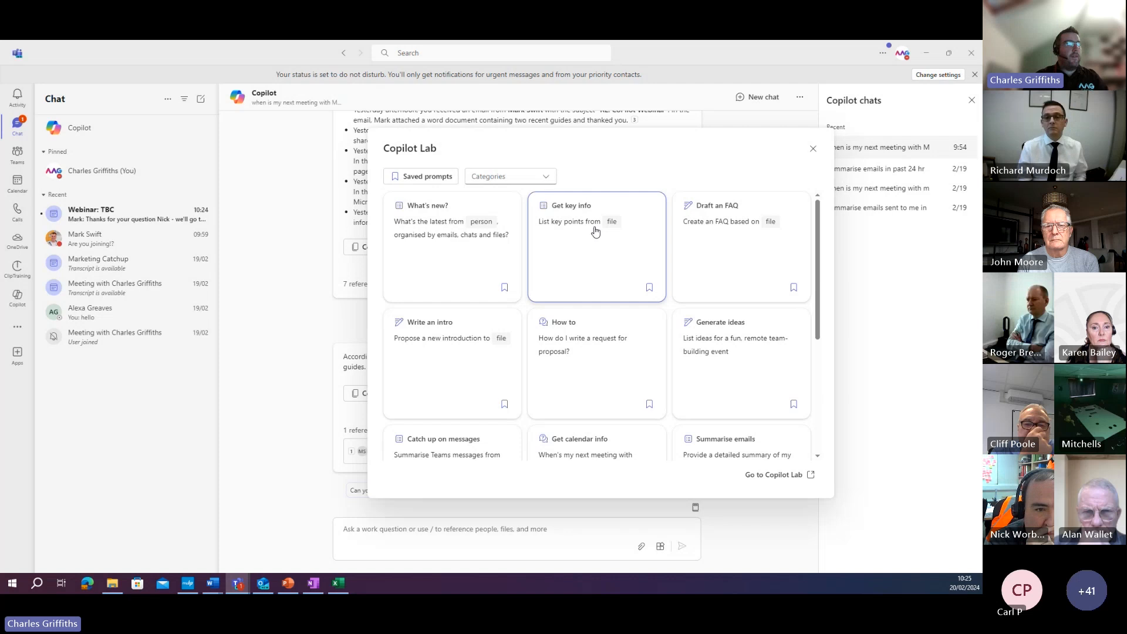
mouse_move(585, 235)
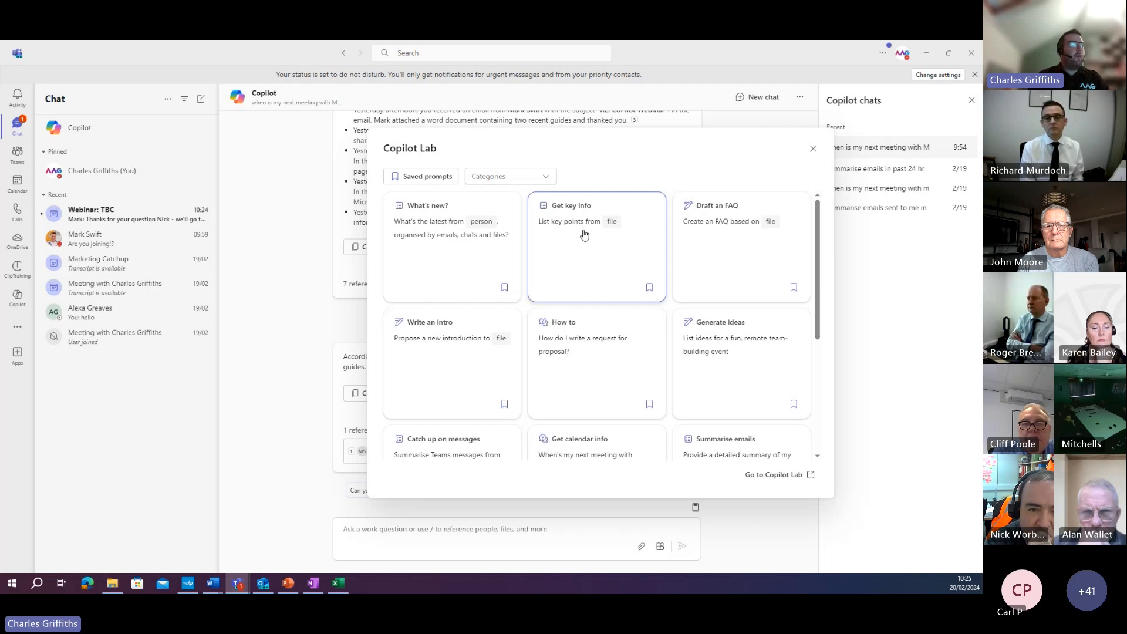
mouse_move(728, 241)
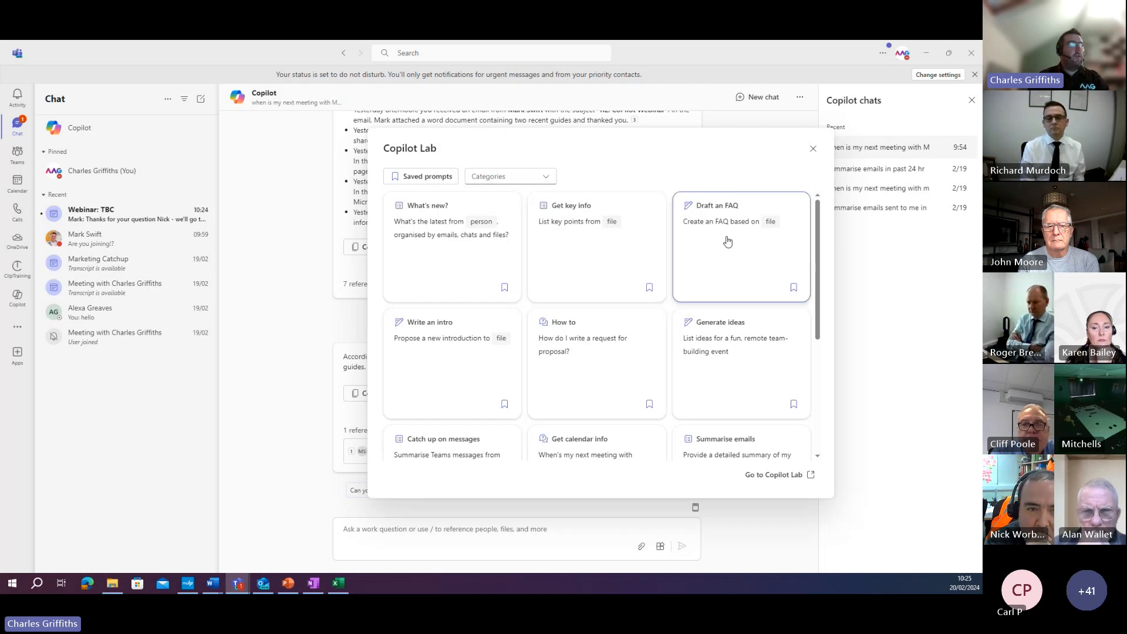
mouse_move(734, 237)
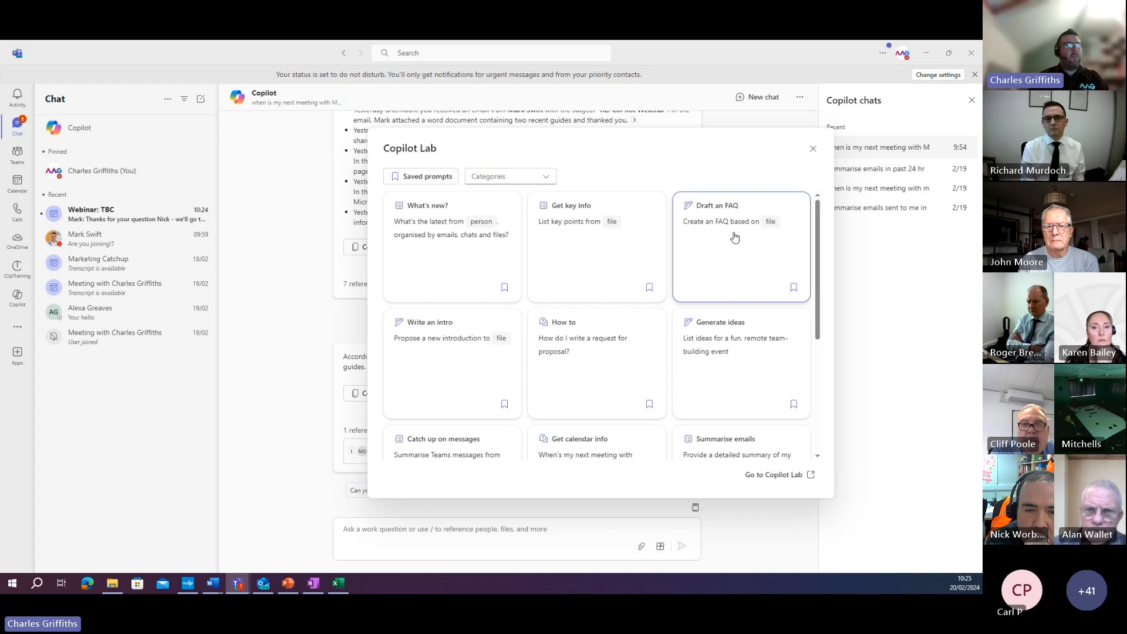
mouse_move(477, 372)
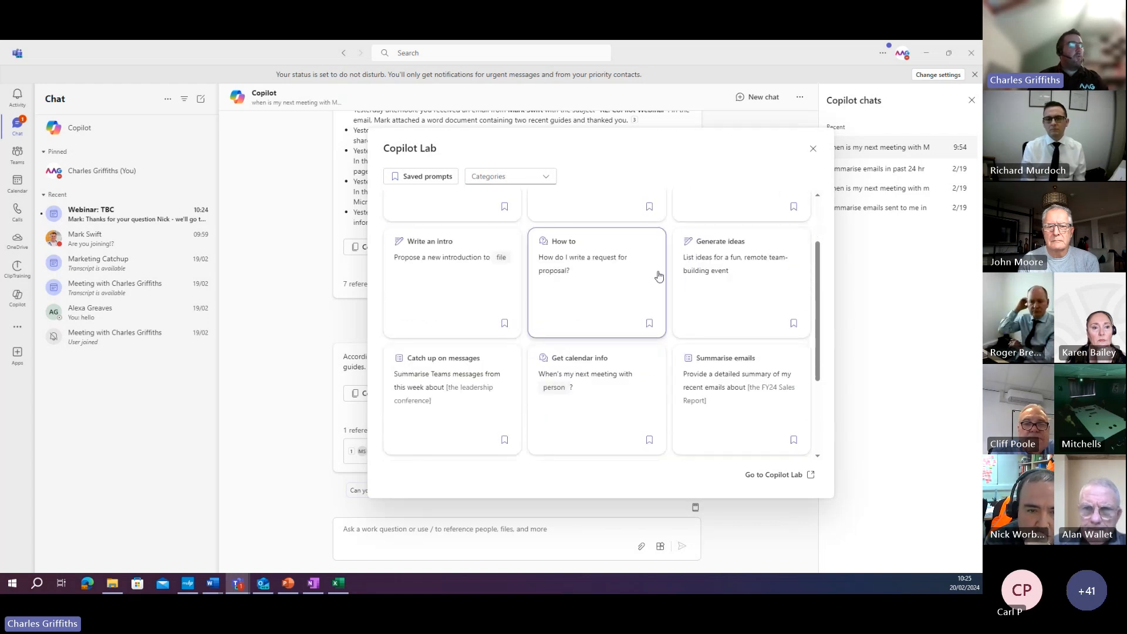
mouse_move(645, 403)
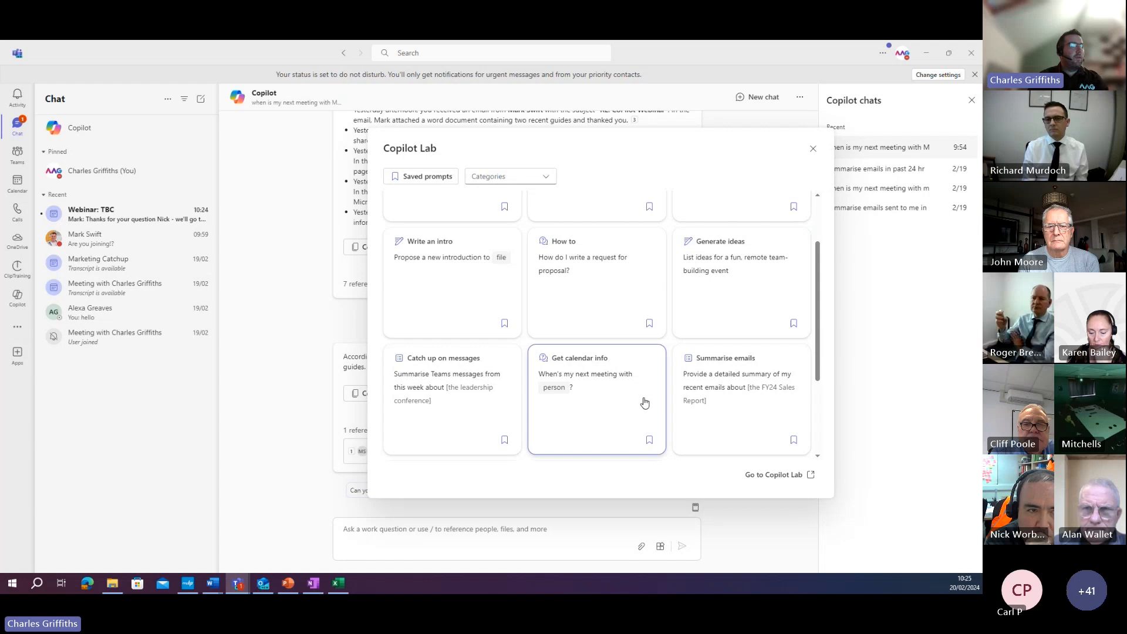
mouse_move(590, 387)
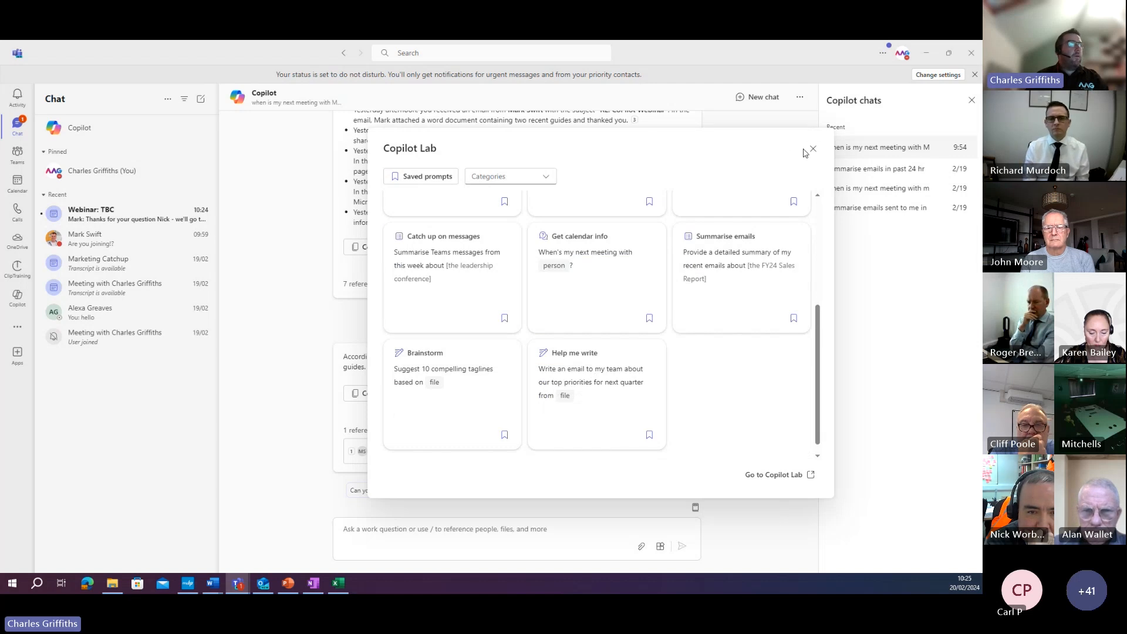
click(813, 149)
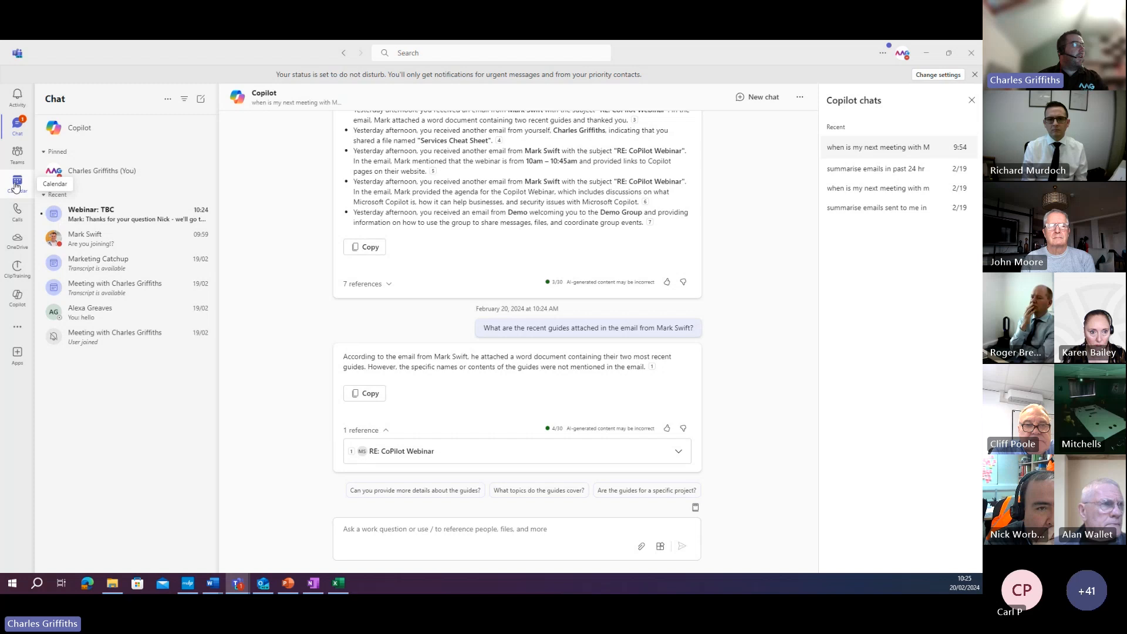
In the calendar, bring up Monday's 17:00 Marketing Catchup meeting card and its full page.
click(17, 185)
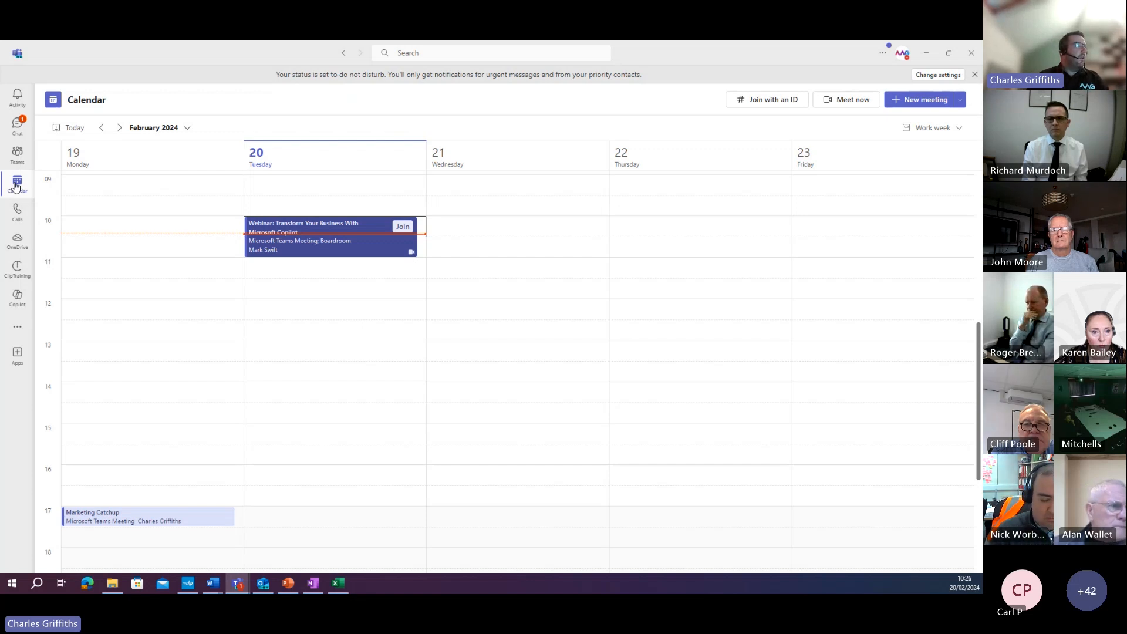
scroll(down, 3)
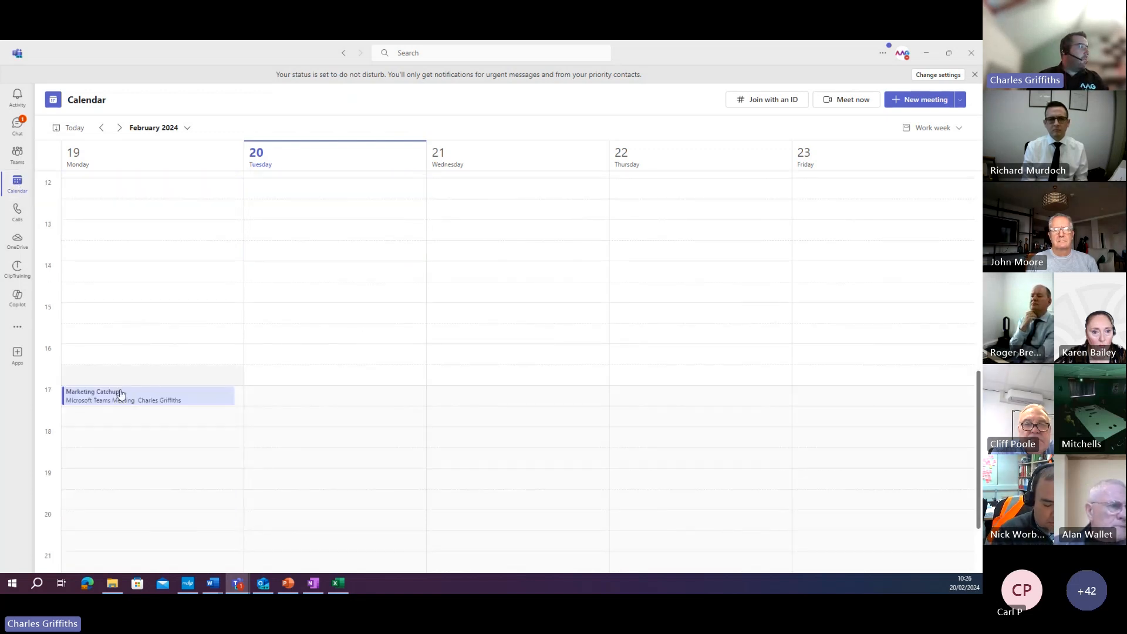
mouse_move(122, 395)
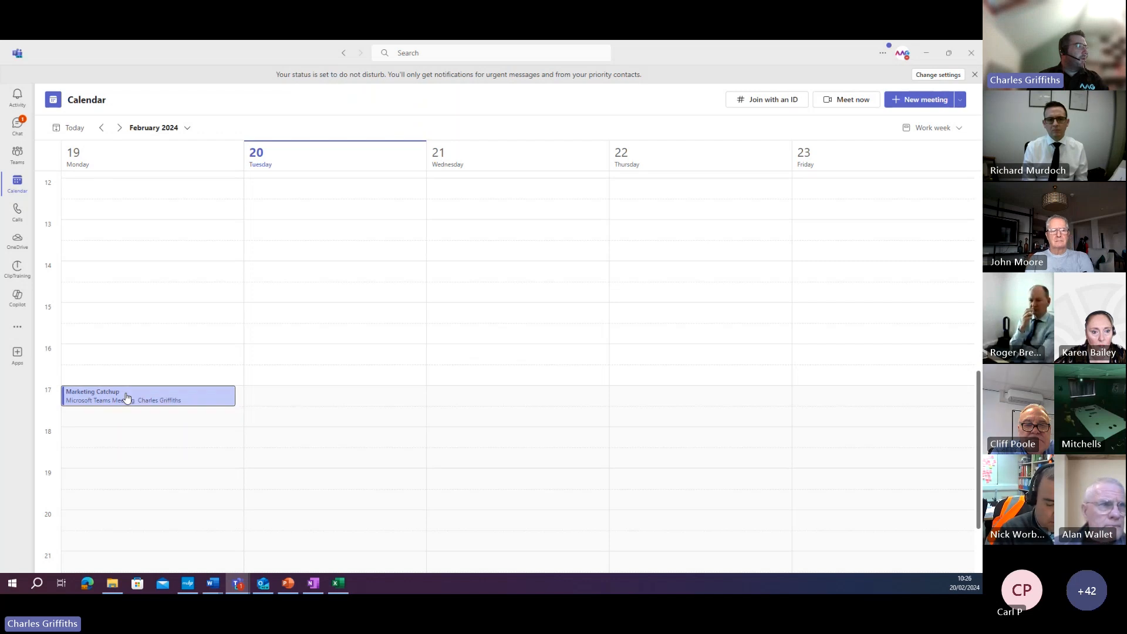
click(147, 395)
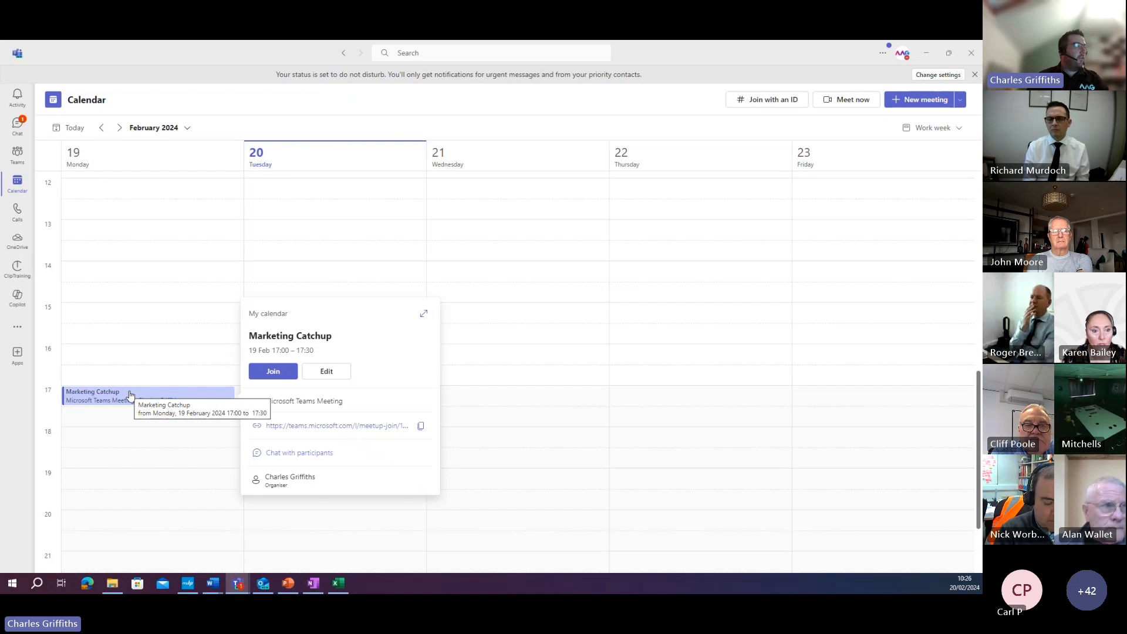
click(326, 371)
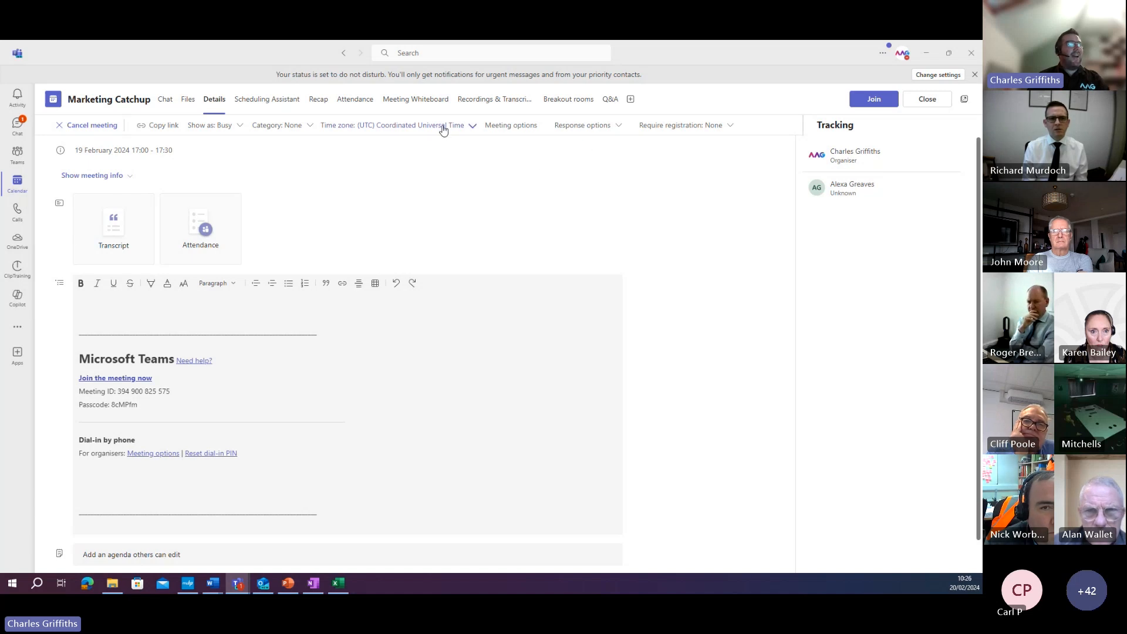
mouse_move(413, 136)
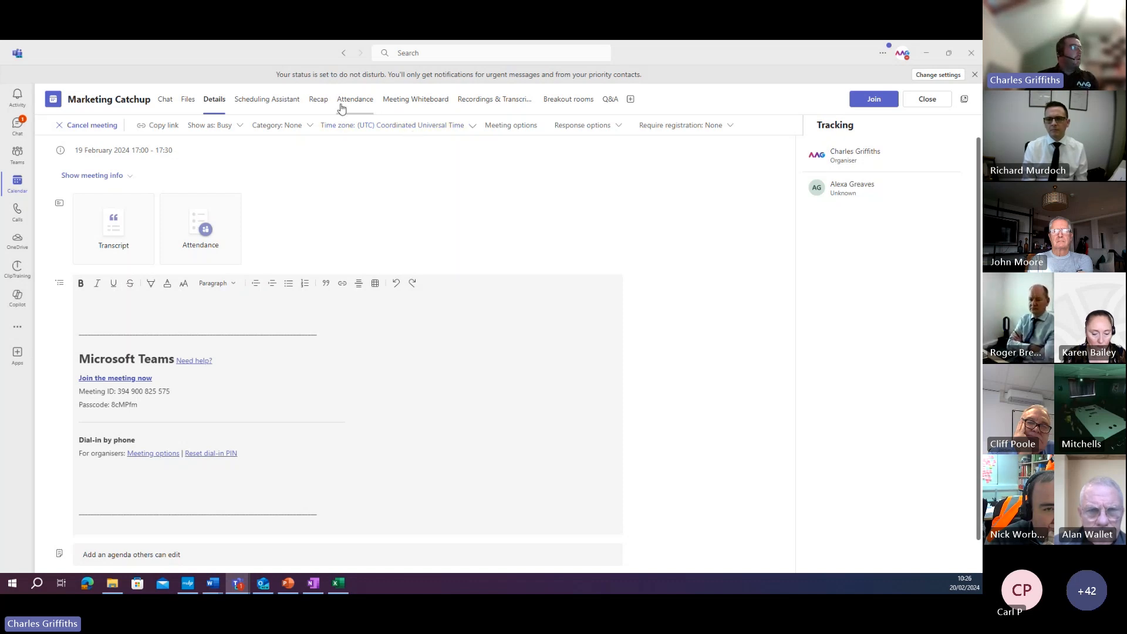
mouse_move(17, 183)
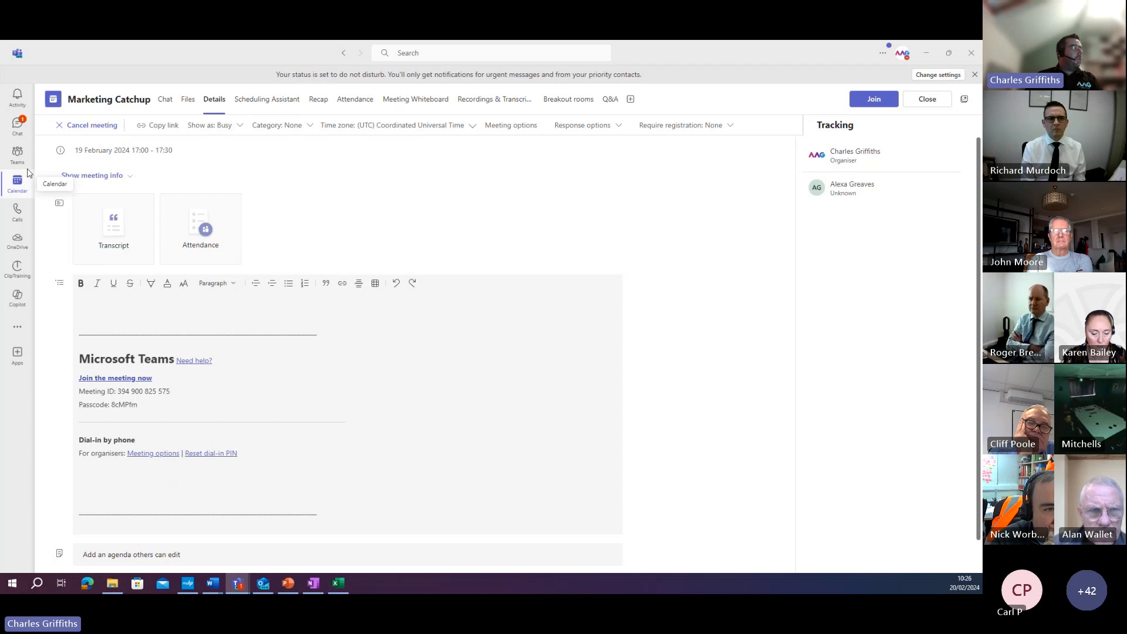
Switch the Marketing Catchup meeting to its Recap page.
click(317, 98)
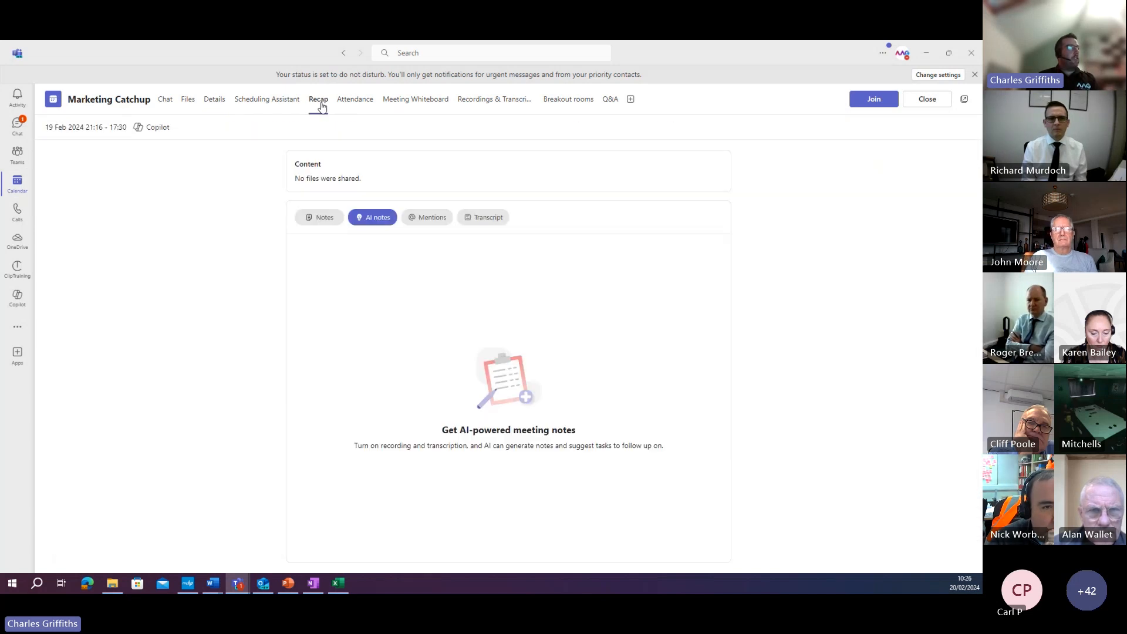
mouse_move(488, 217)
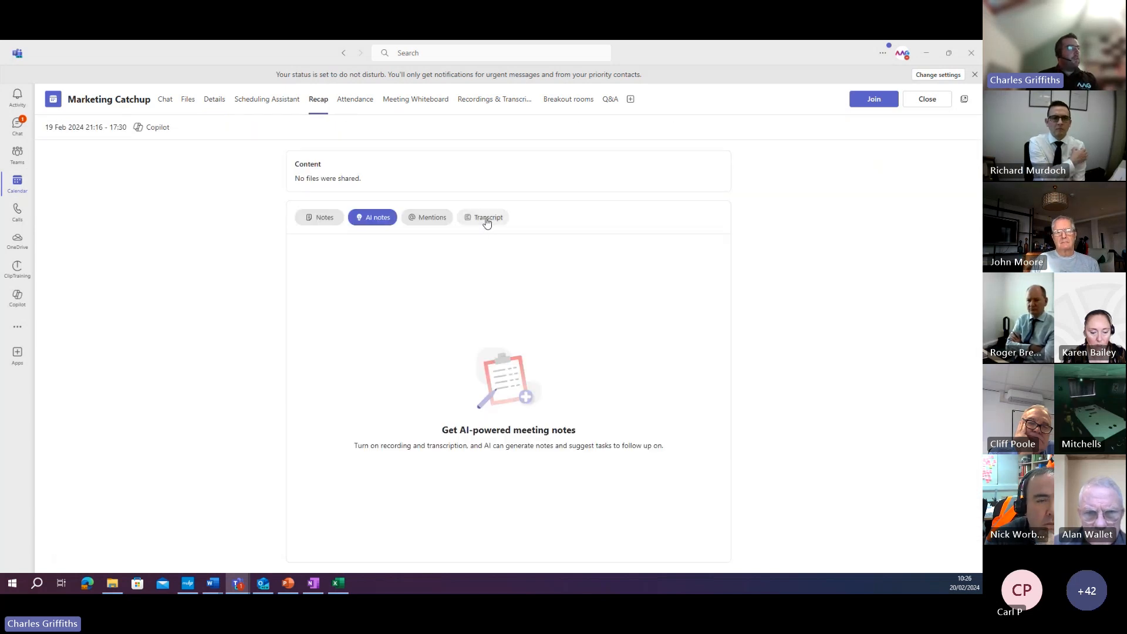
Review the Transcript and Notes pills, then start a meeting-specific Copilot chat.
click(487, 217)
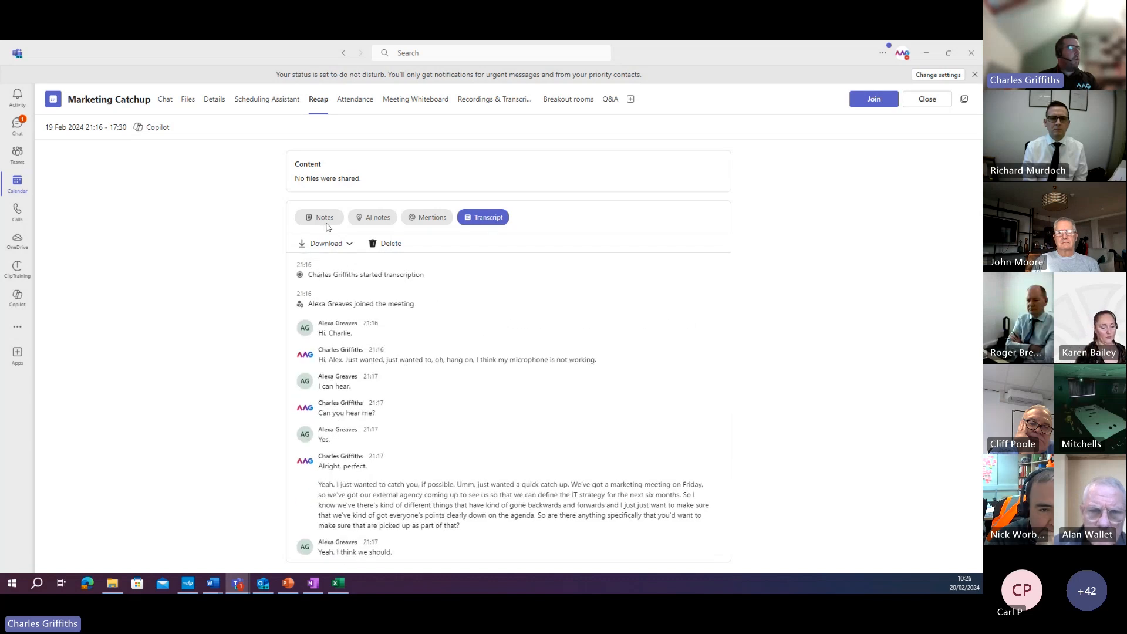
click(324, 217)
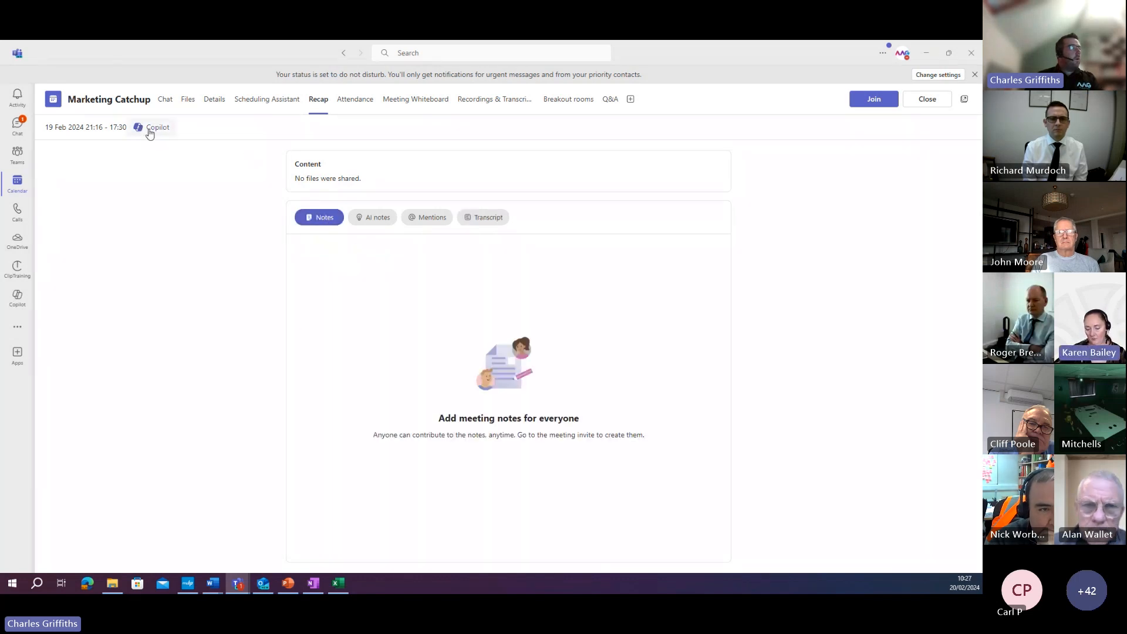
click(156, 128)
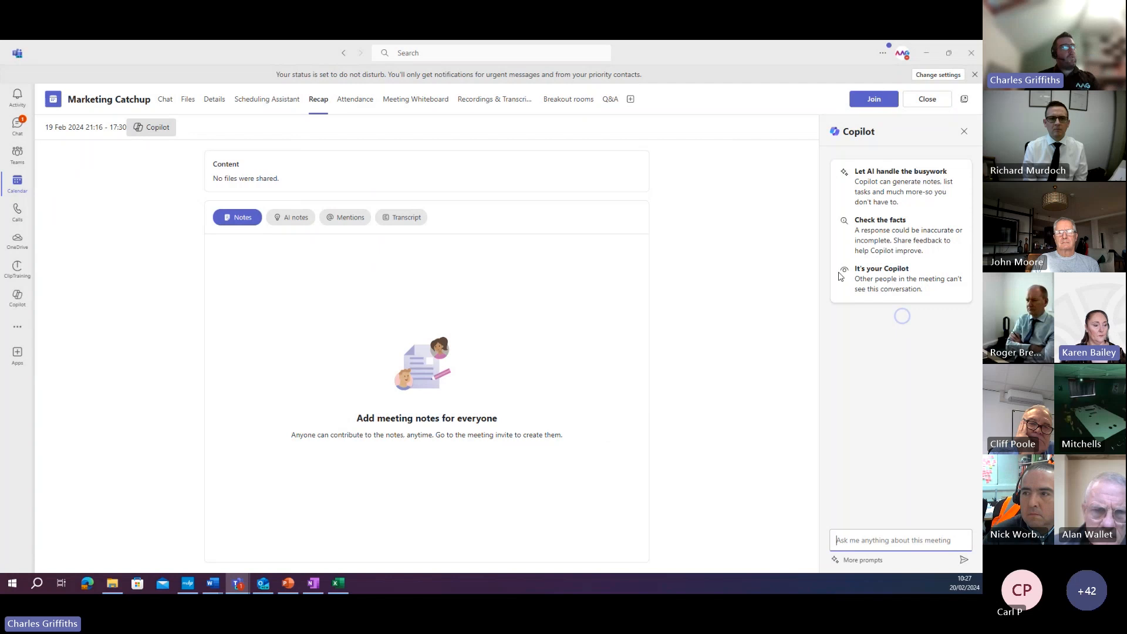
mouse_move(157, 128)
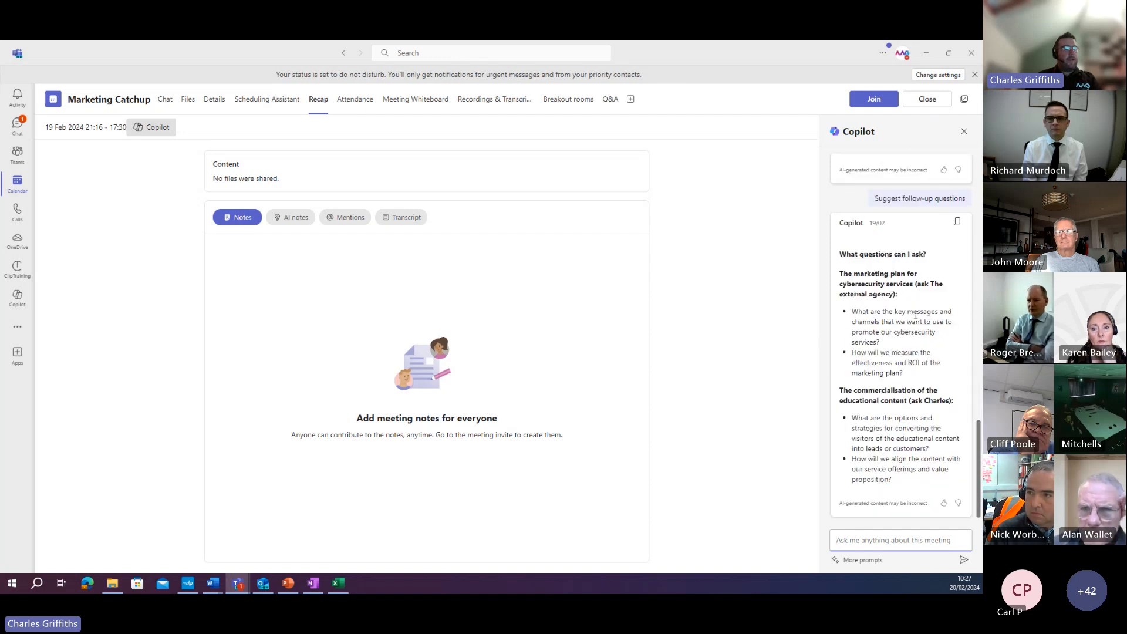
Ask the meeting Copilot to 'summarize this meeting'.
click(928, 319)
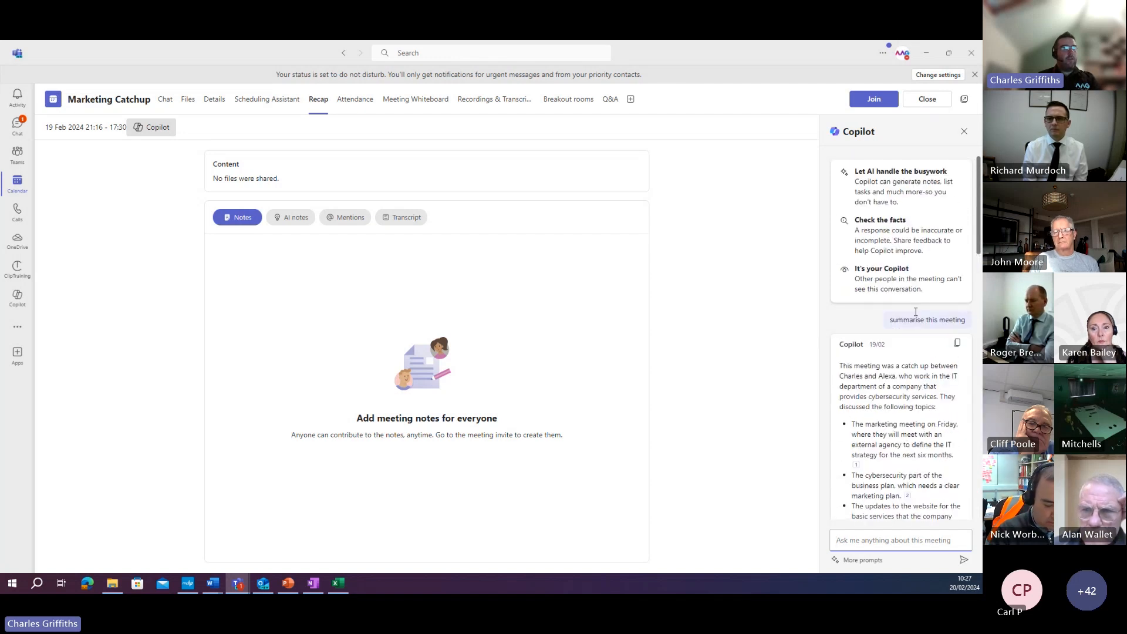
click(918, 319)
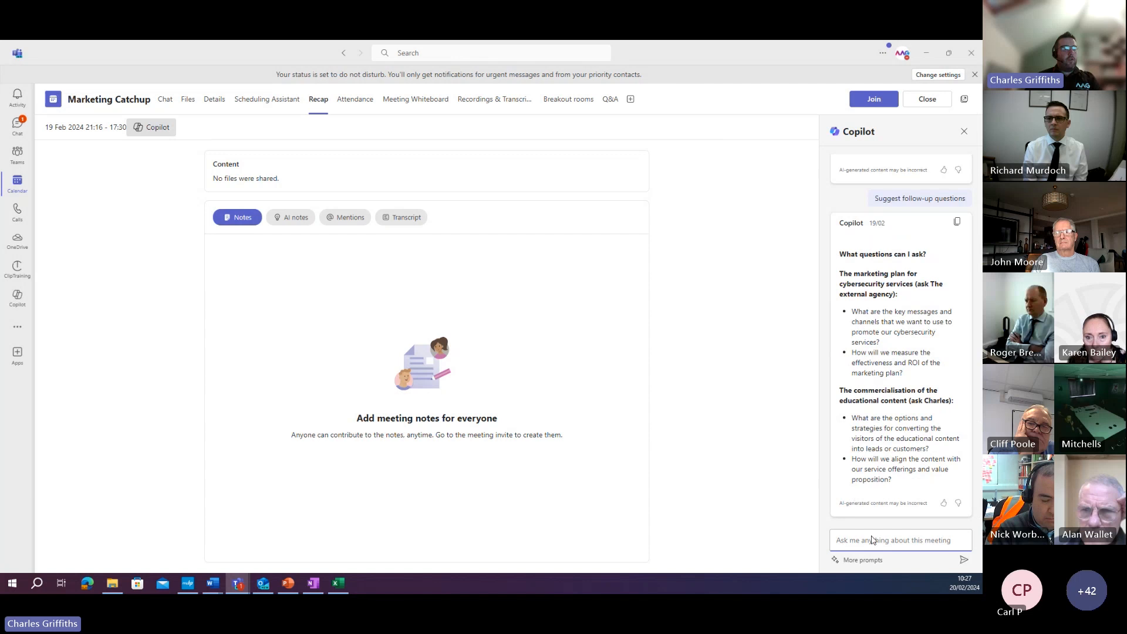
text(summarize this)
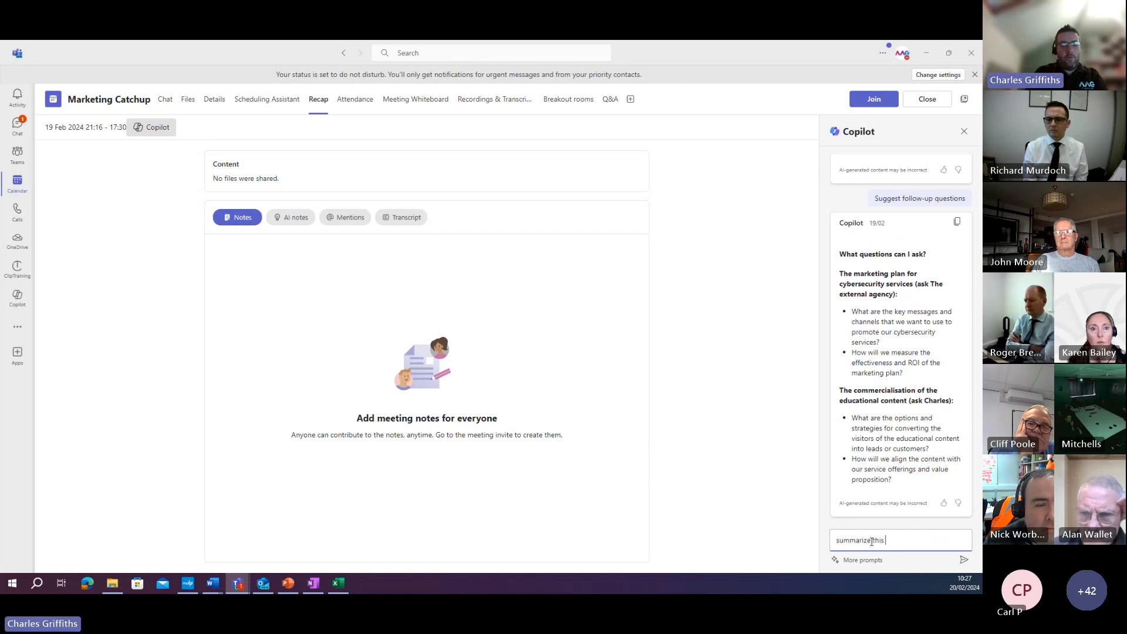
text(meeting)
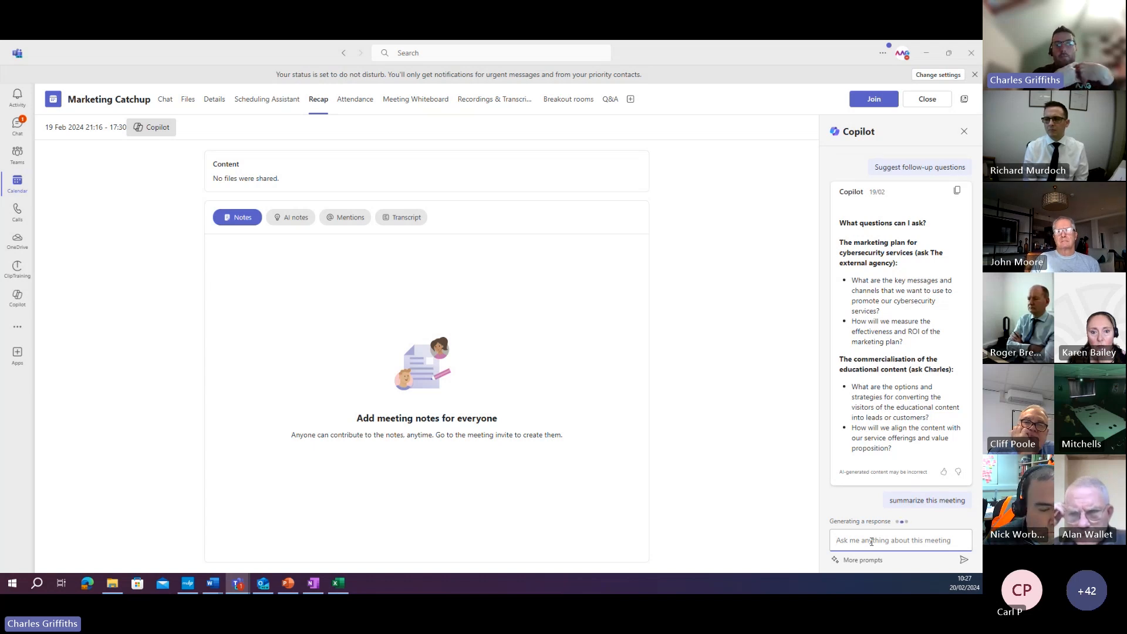
click(926, 499)
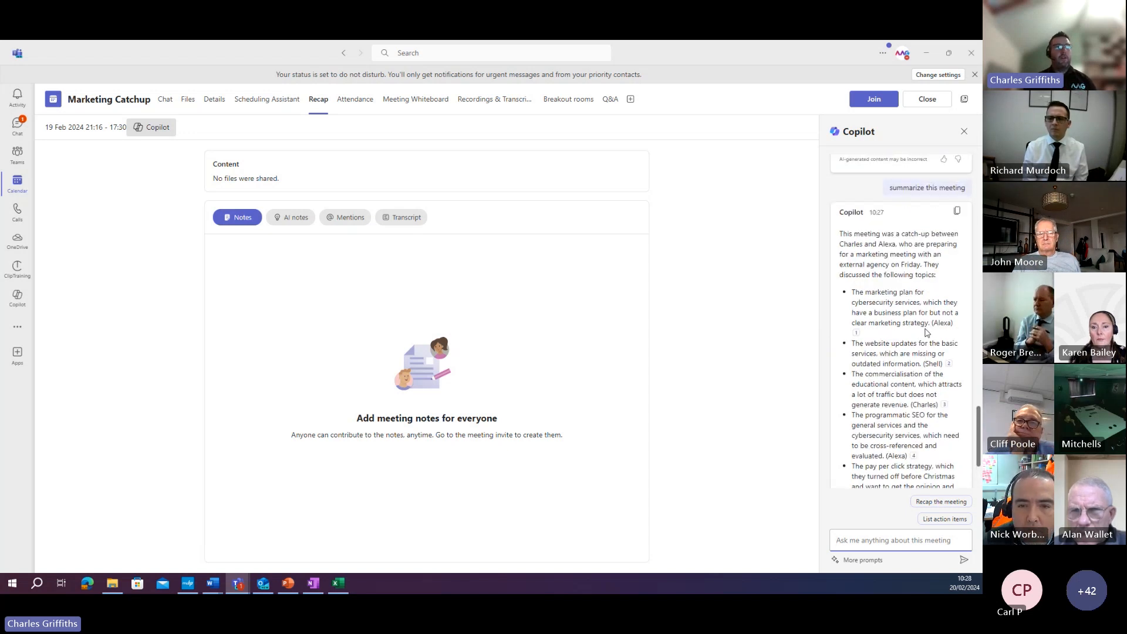
mouse_move(956, 210)
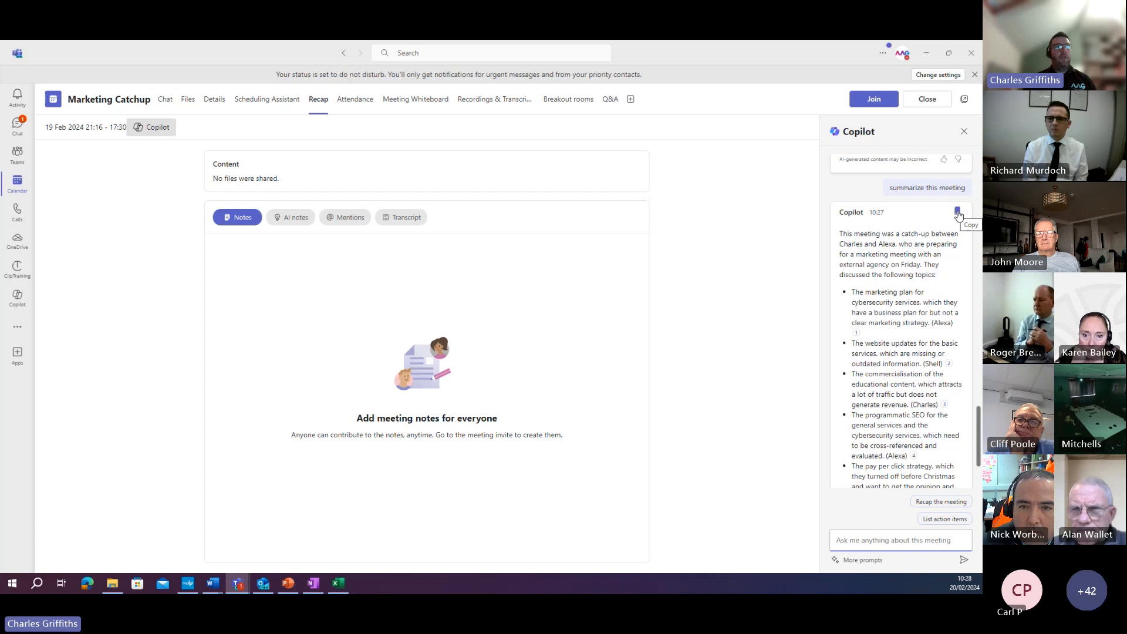
Copy Copilot's meeting summary and bring Outlook to the front.
click(956, 211)
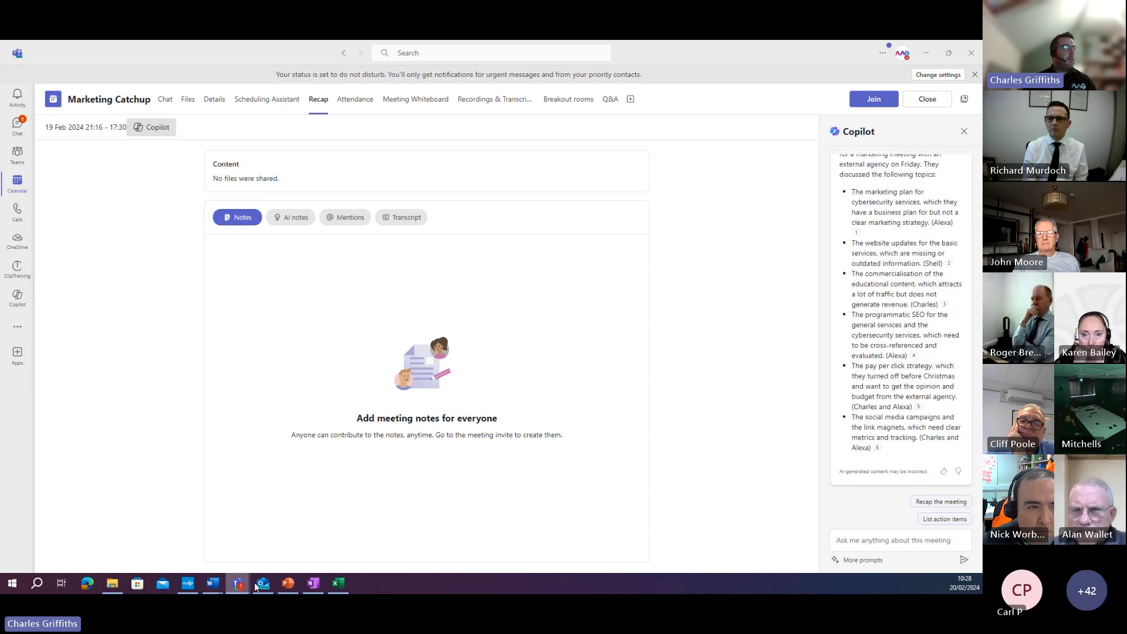
click(262, 583)
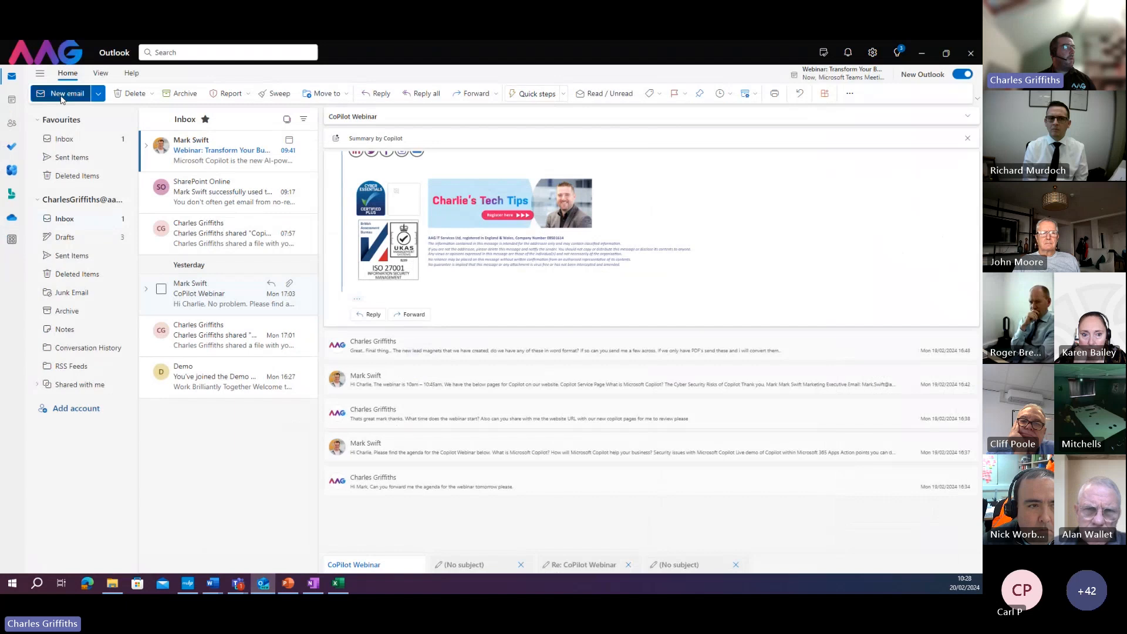
click(67, 92)
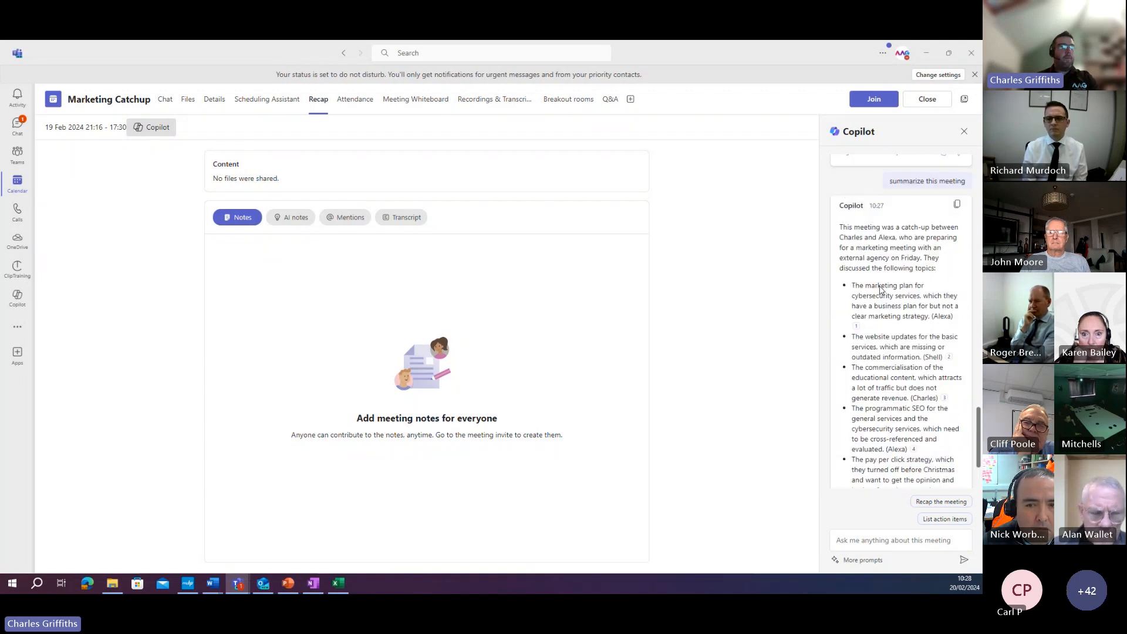
Scroll down the Copilot pane toward the Ask box.
scroll(down, 3)
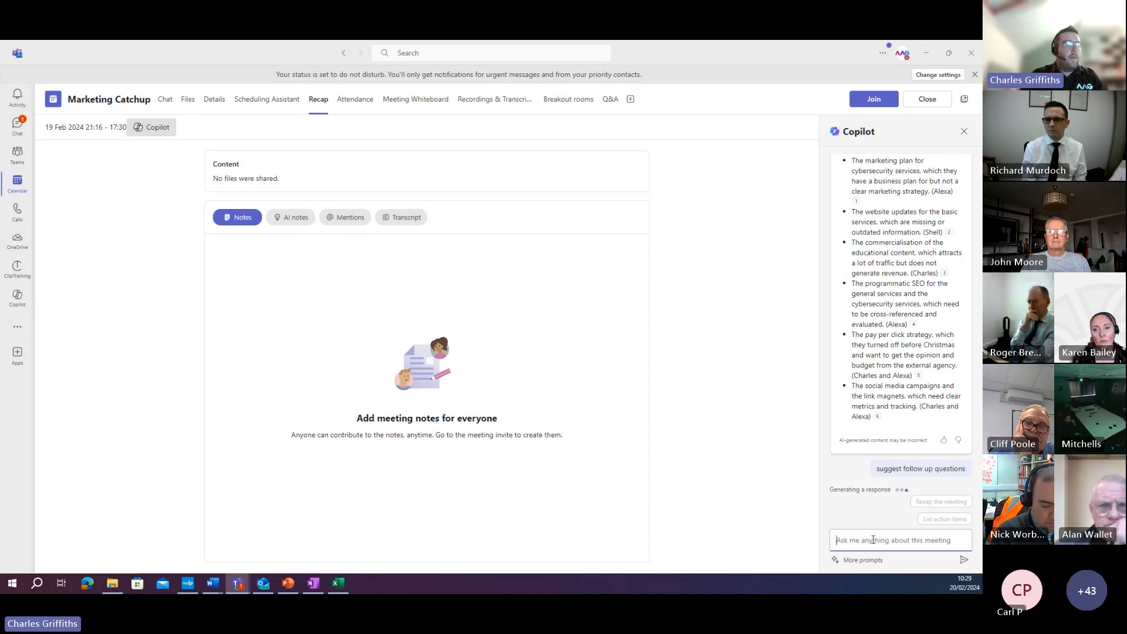
Request Copilot's suggested follow-up questions for the Marketing Catchup transcript and await its cited reply.
click(919, 468)
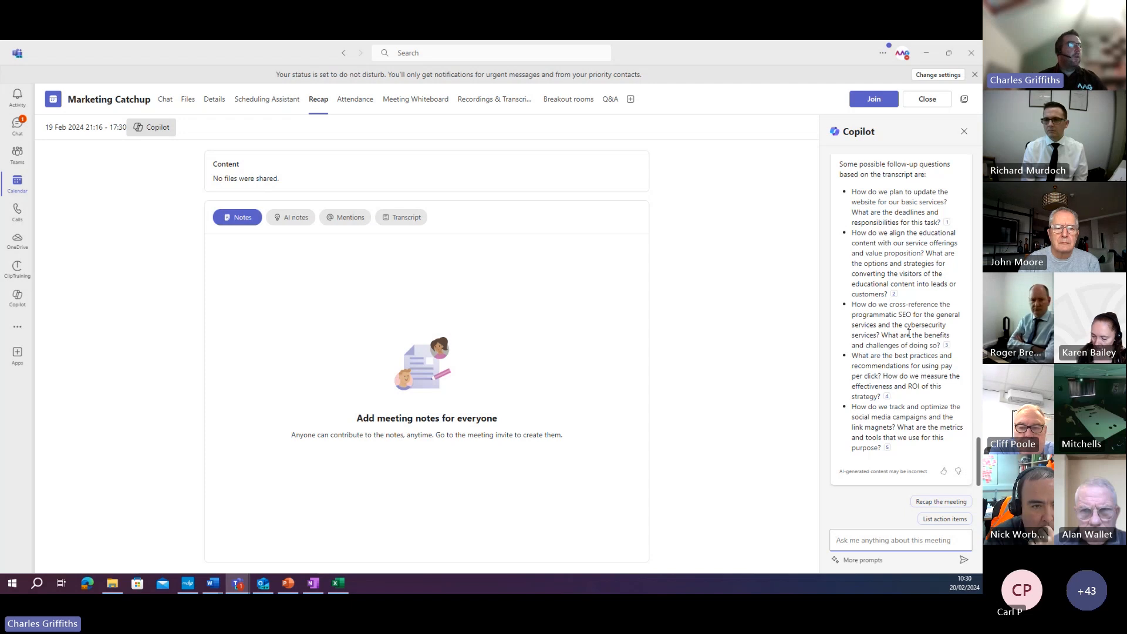
mouse_move(808, 140)
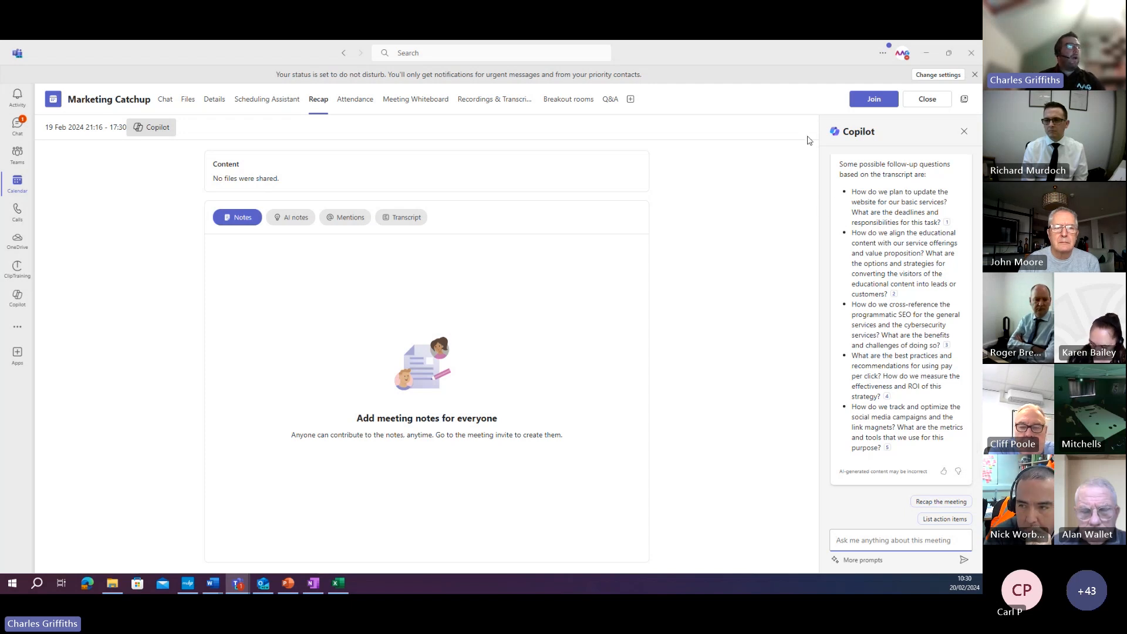
mouse_move(513, 297)
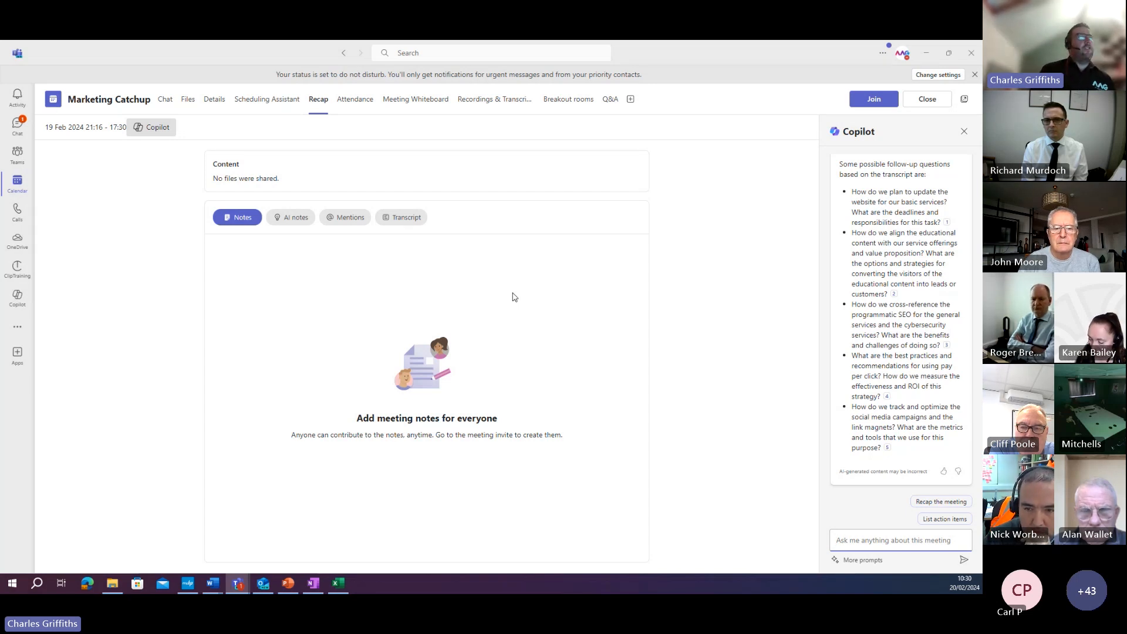
click(899, 540)
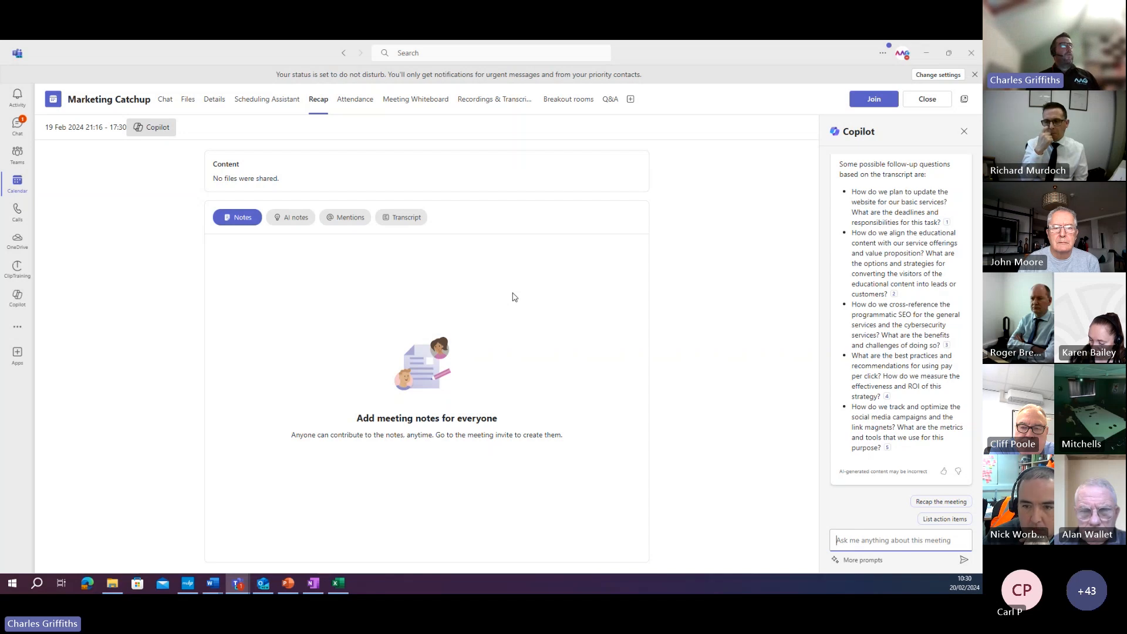